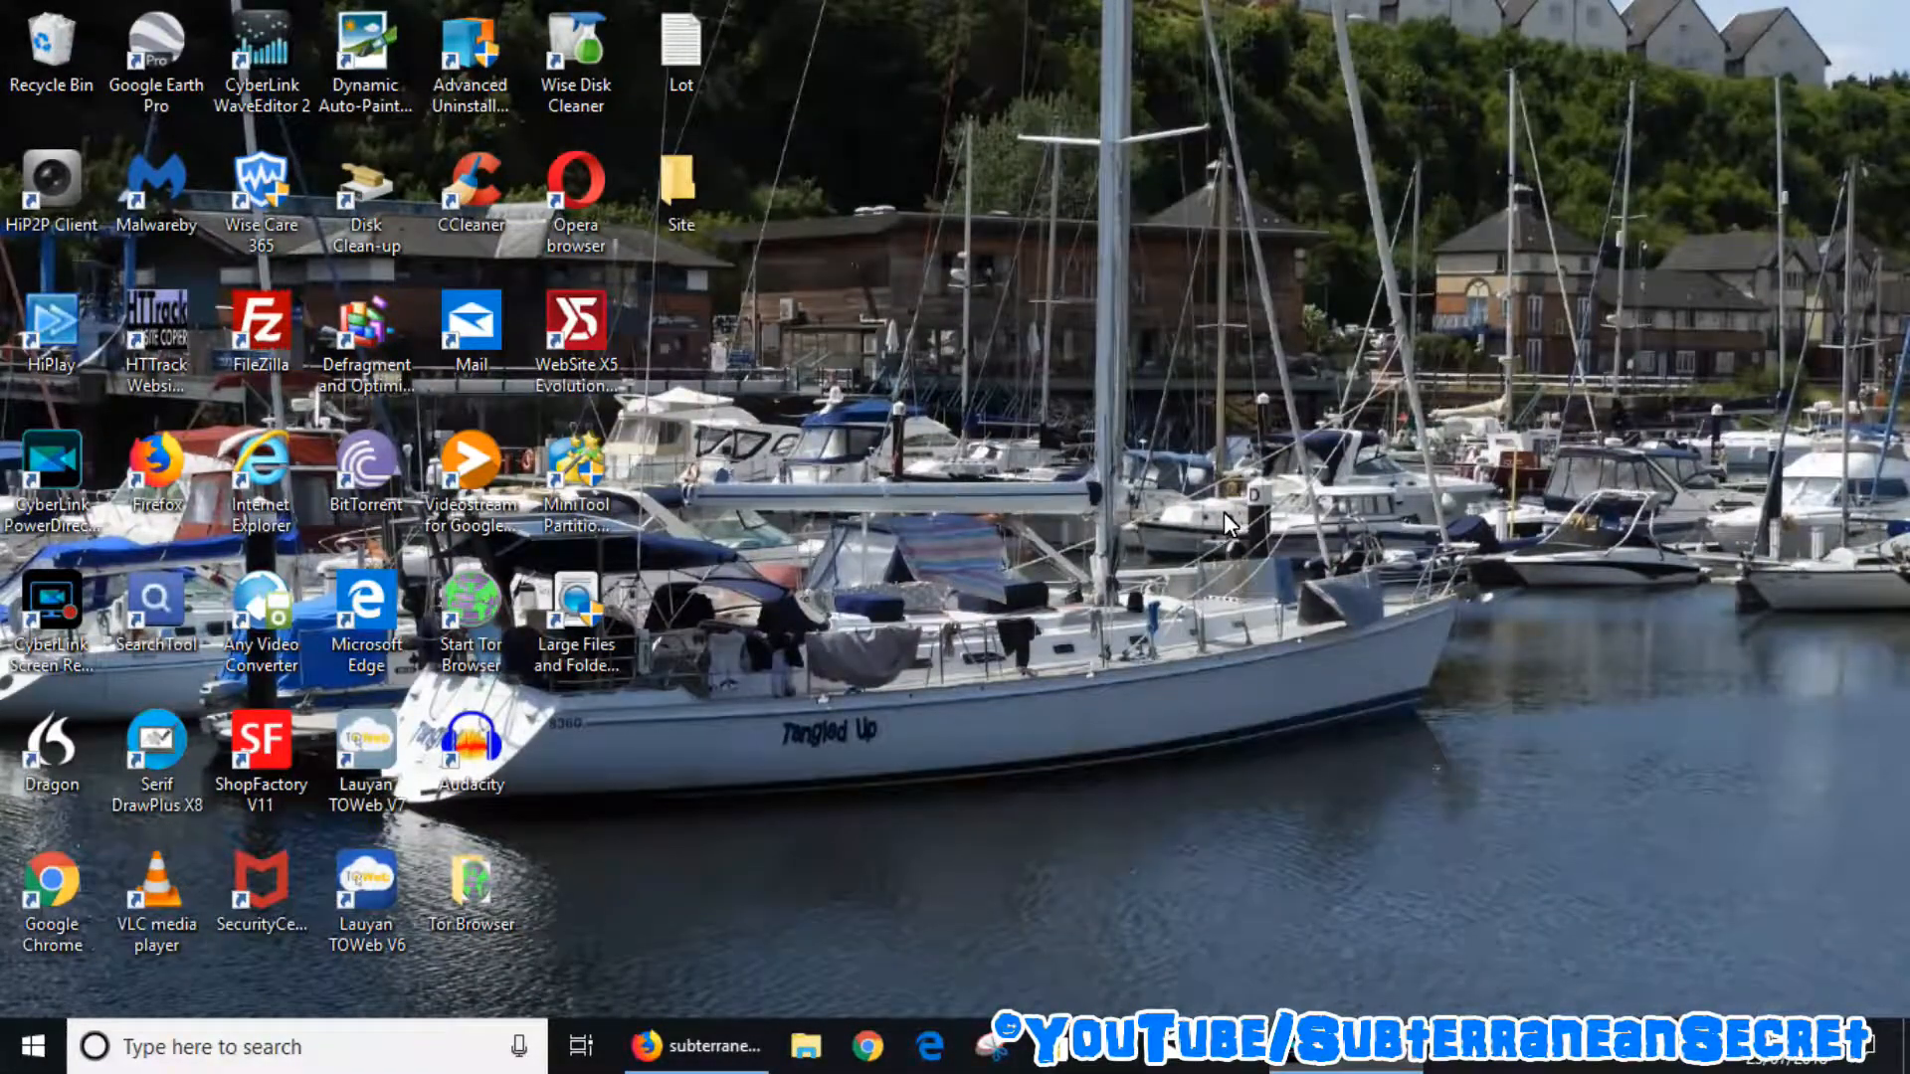
mouse_move(1154, 661)
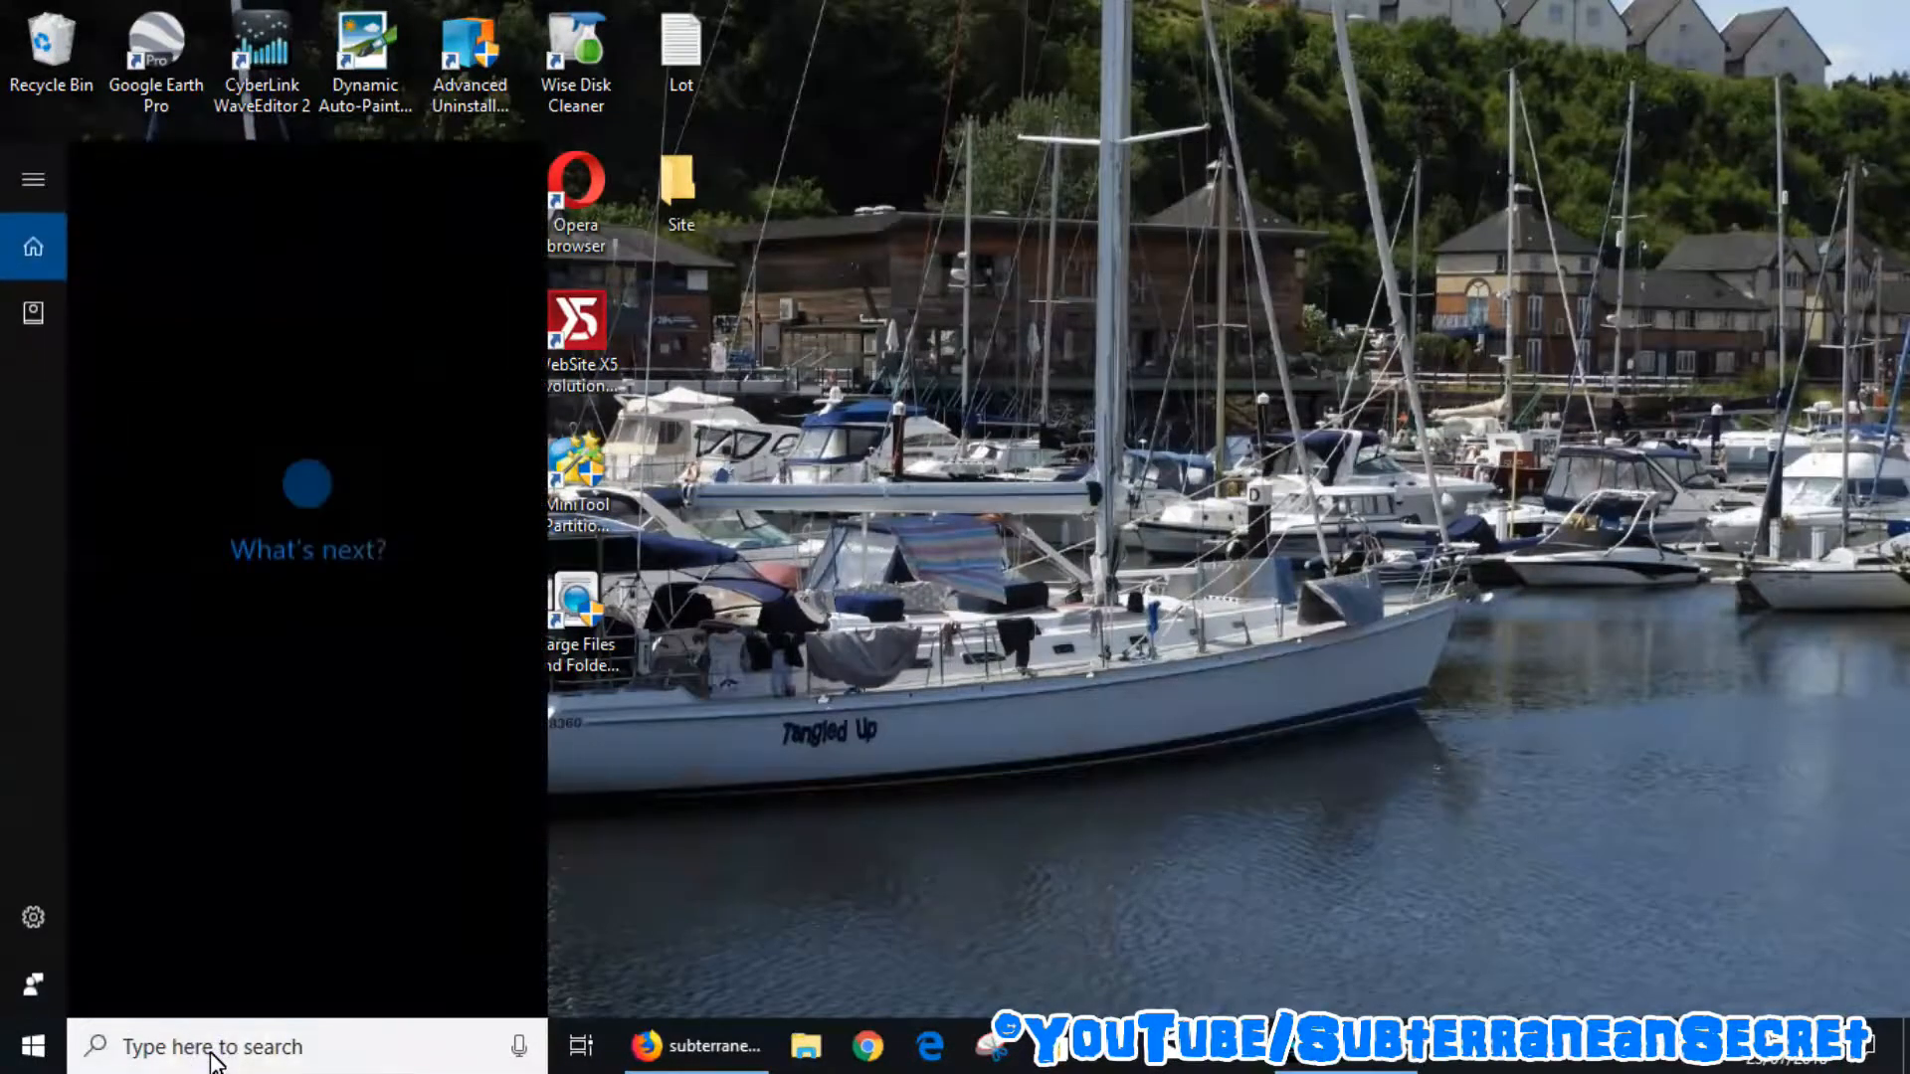
Step: Launch Magnifier from the Windows Ease of Access group in the Start menu apps list
left_click(213, 1047)
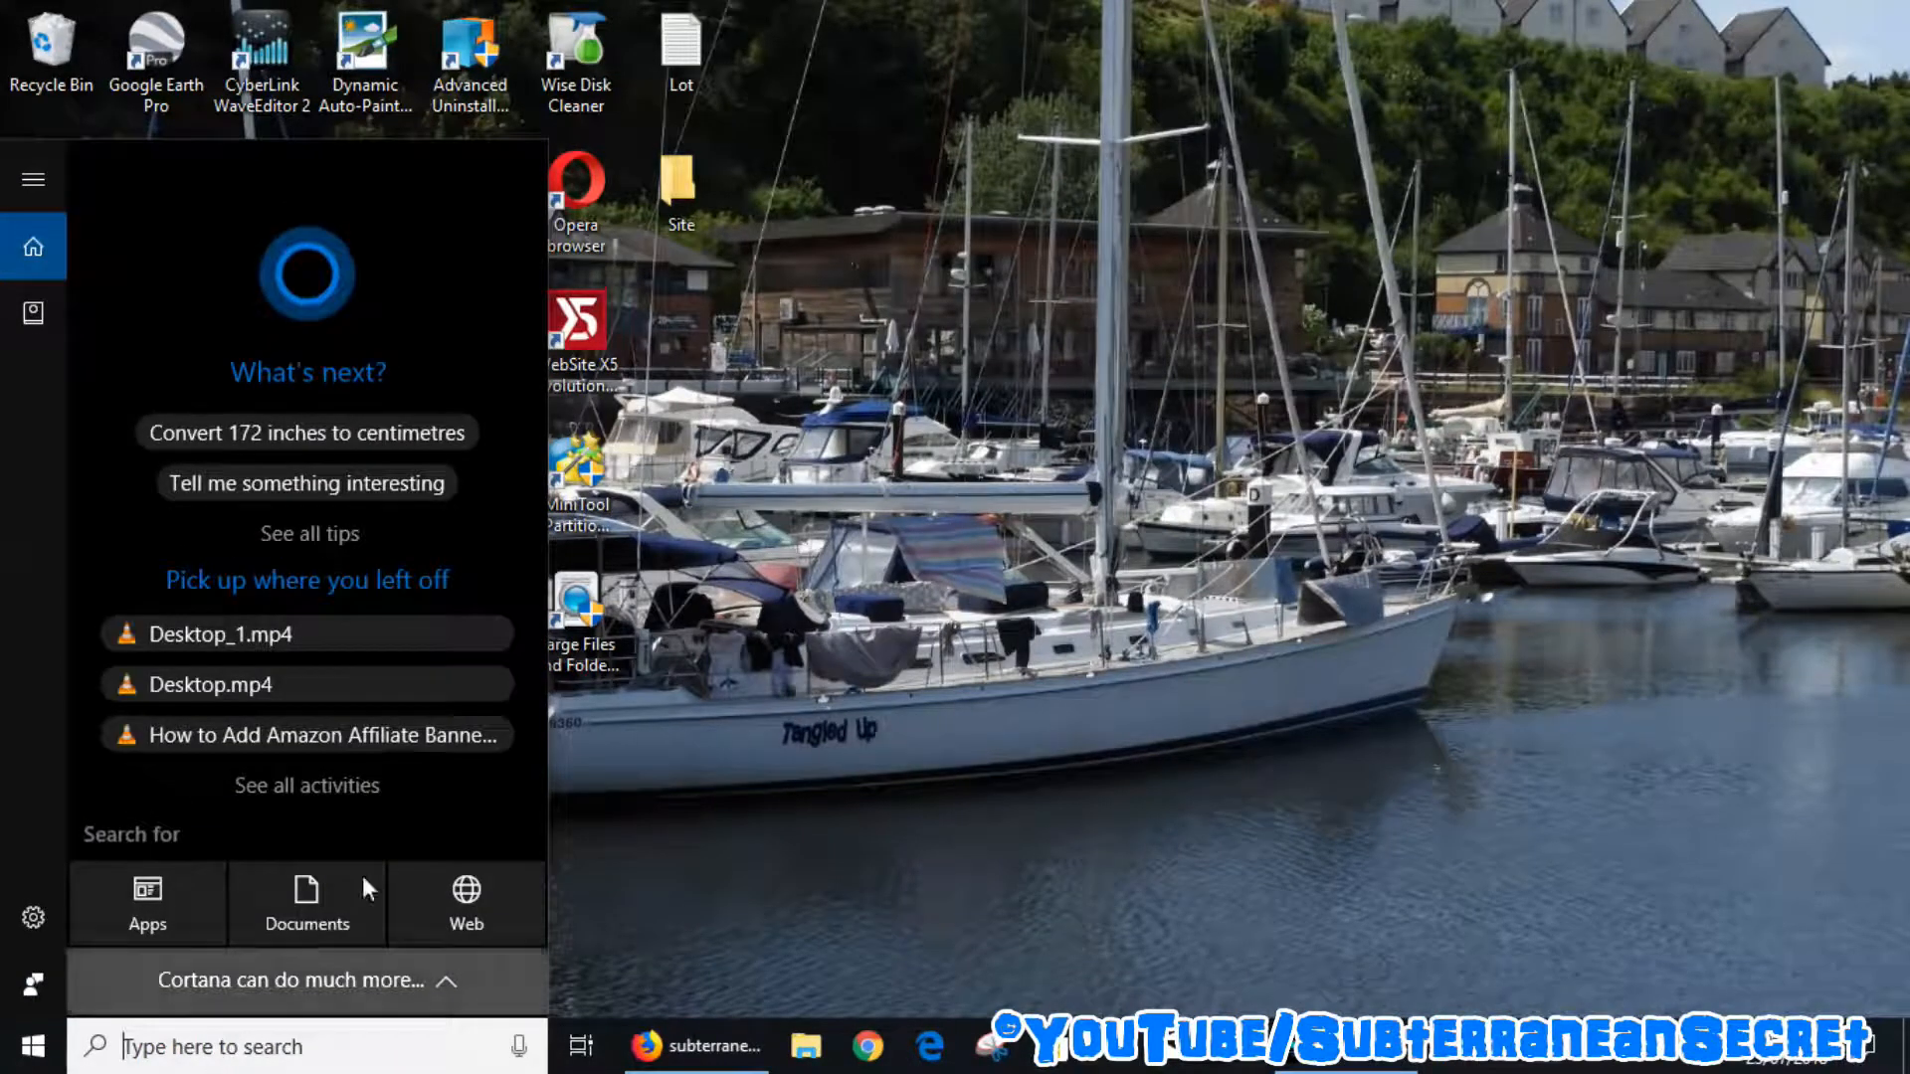
left_click(887, 599)
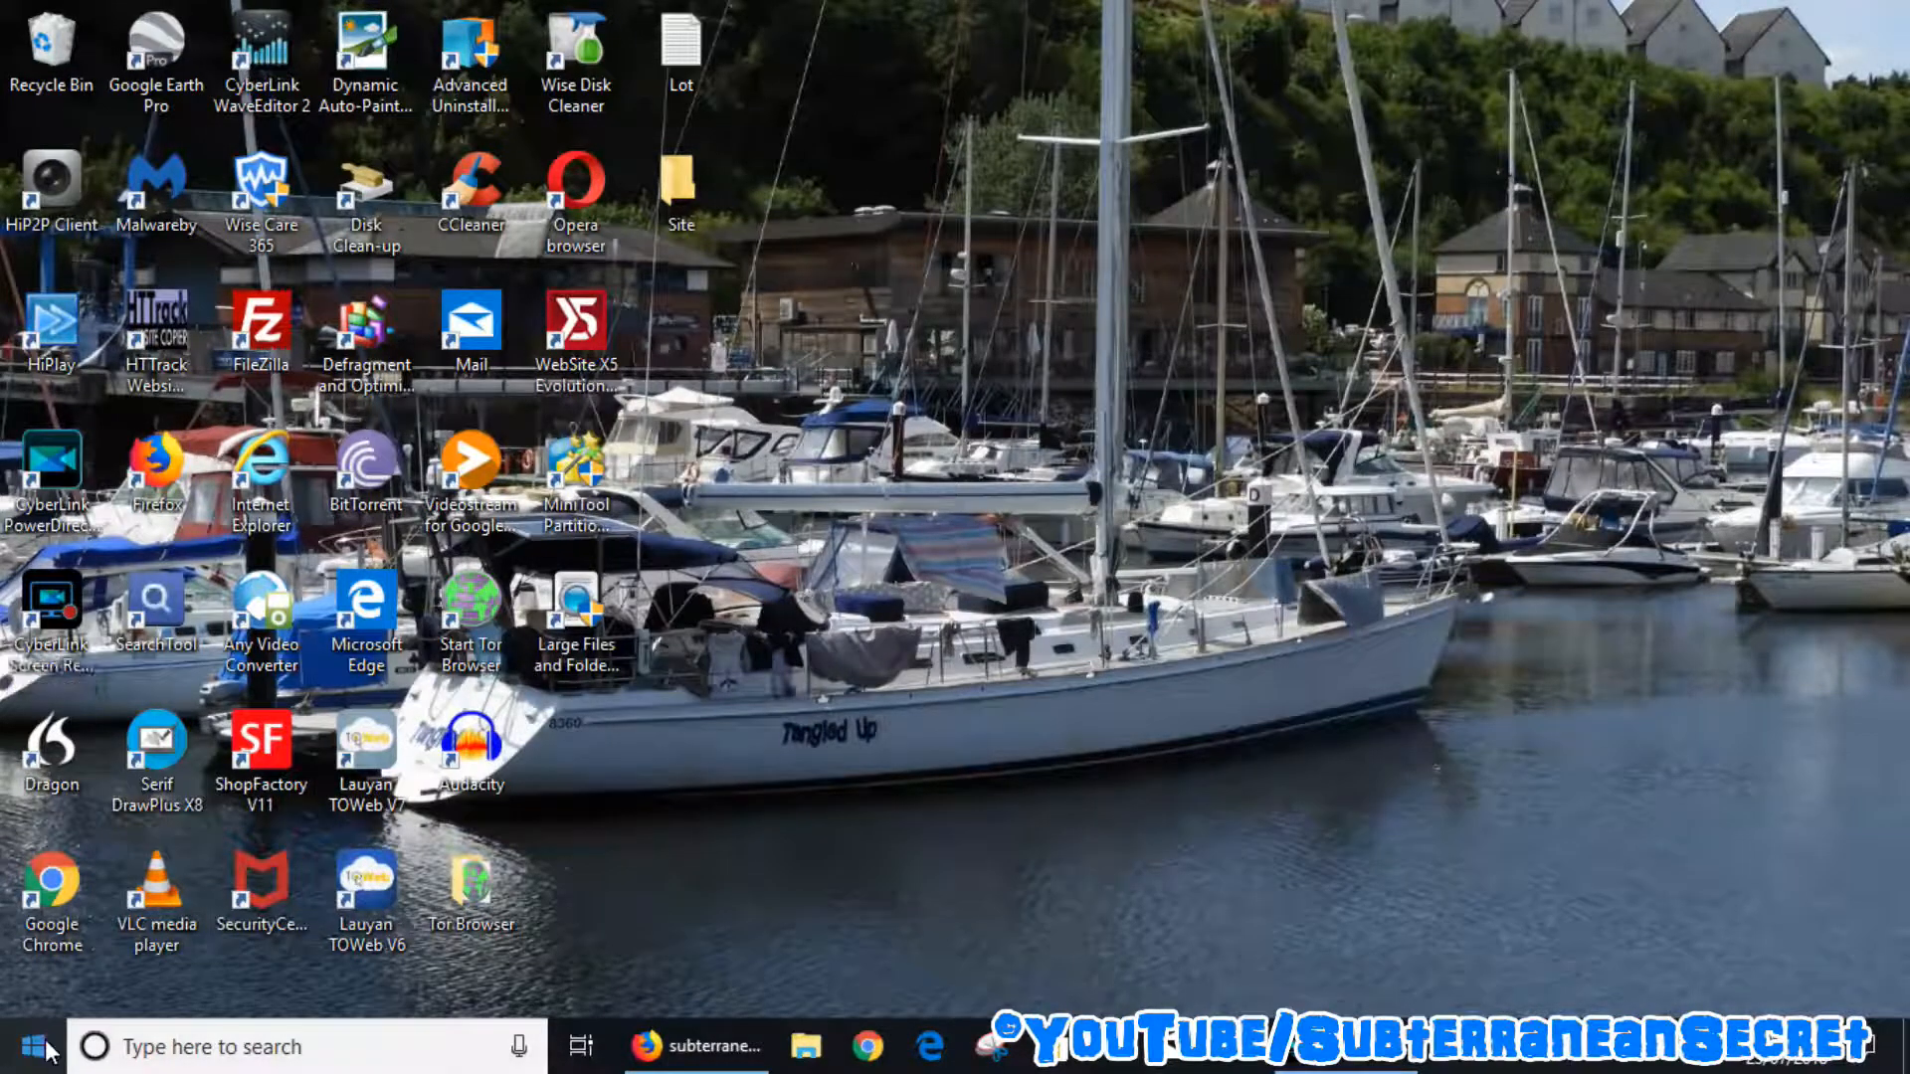
left_click(18, 1046)
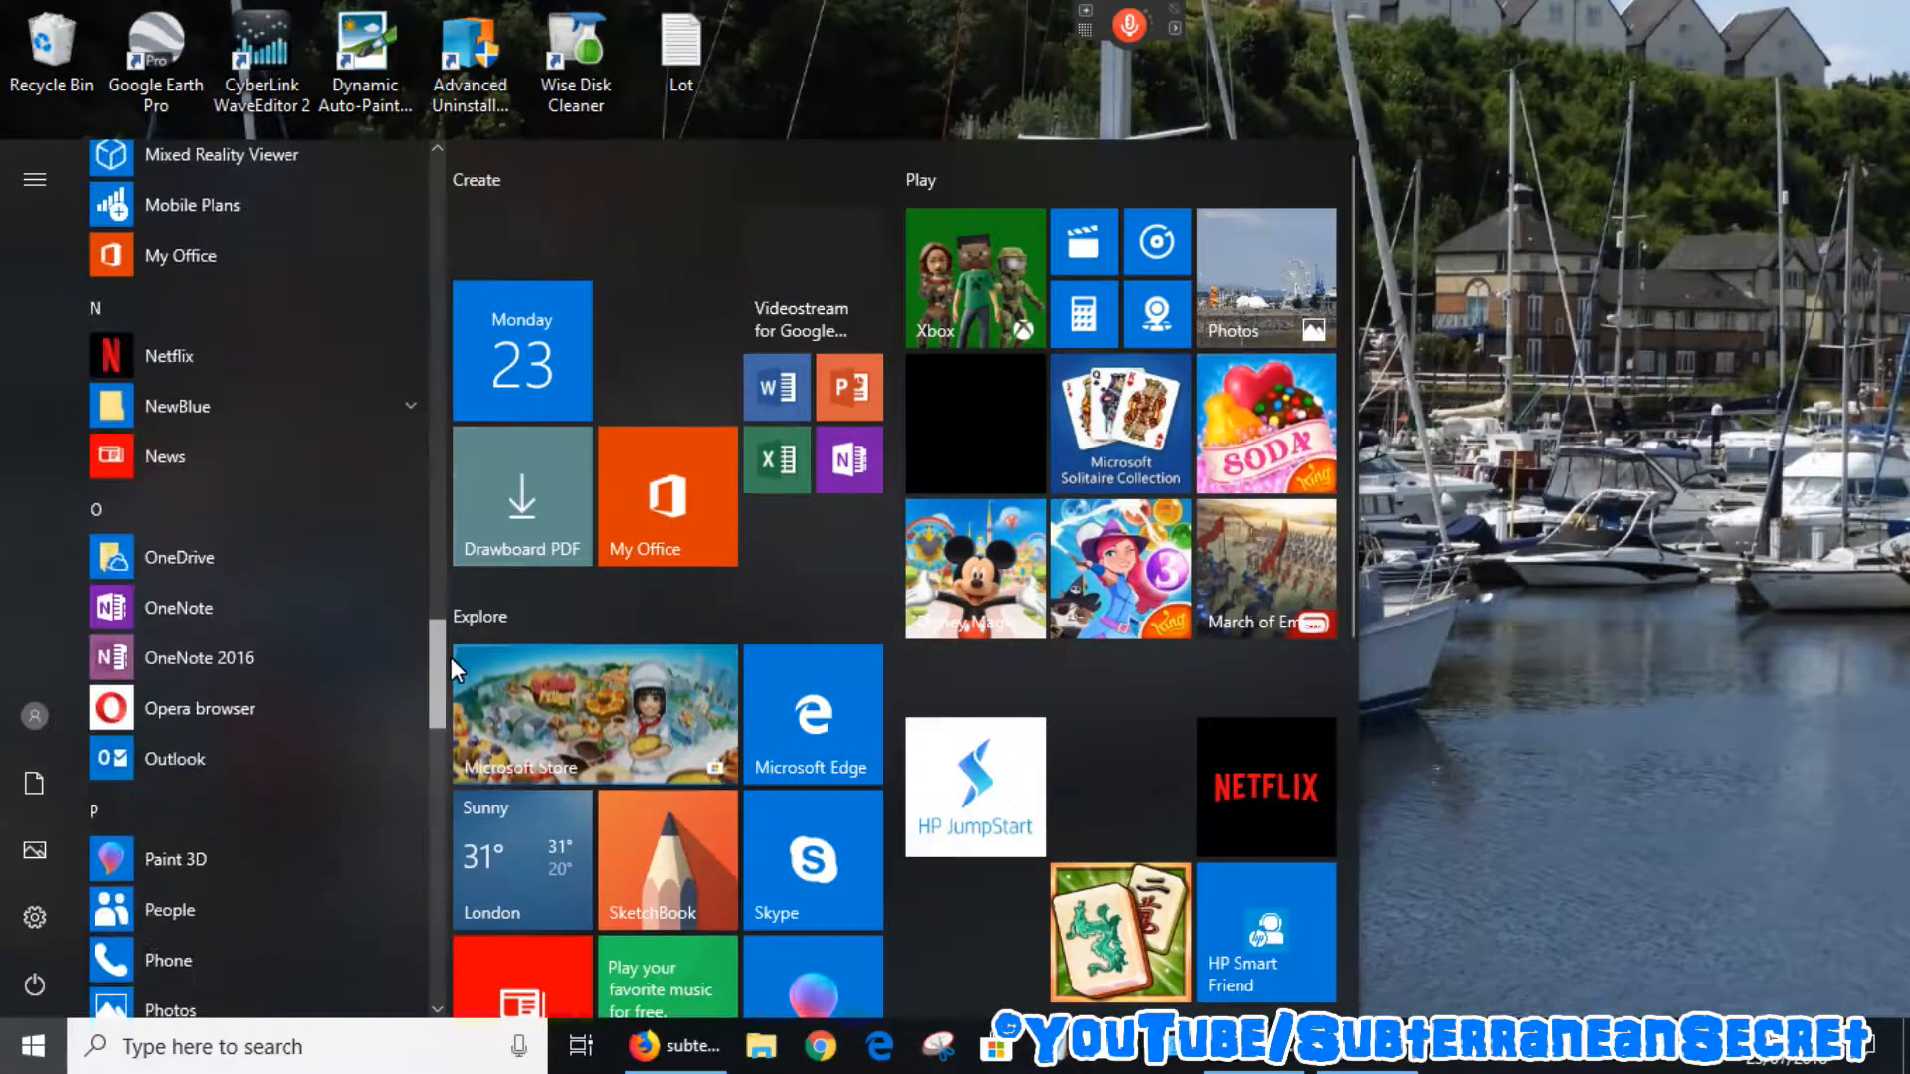
scroll("down", 3)
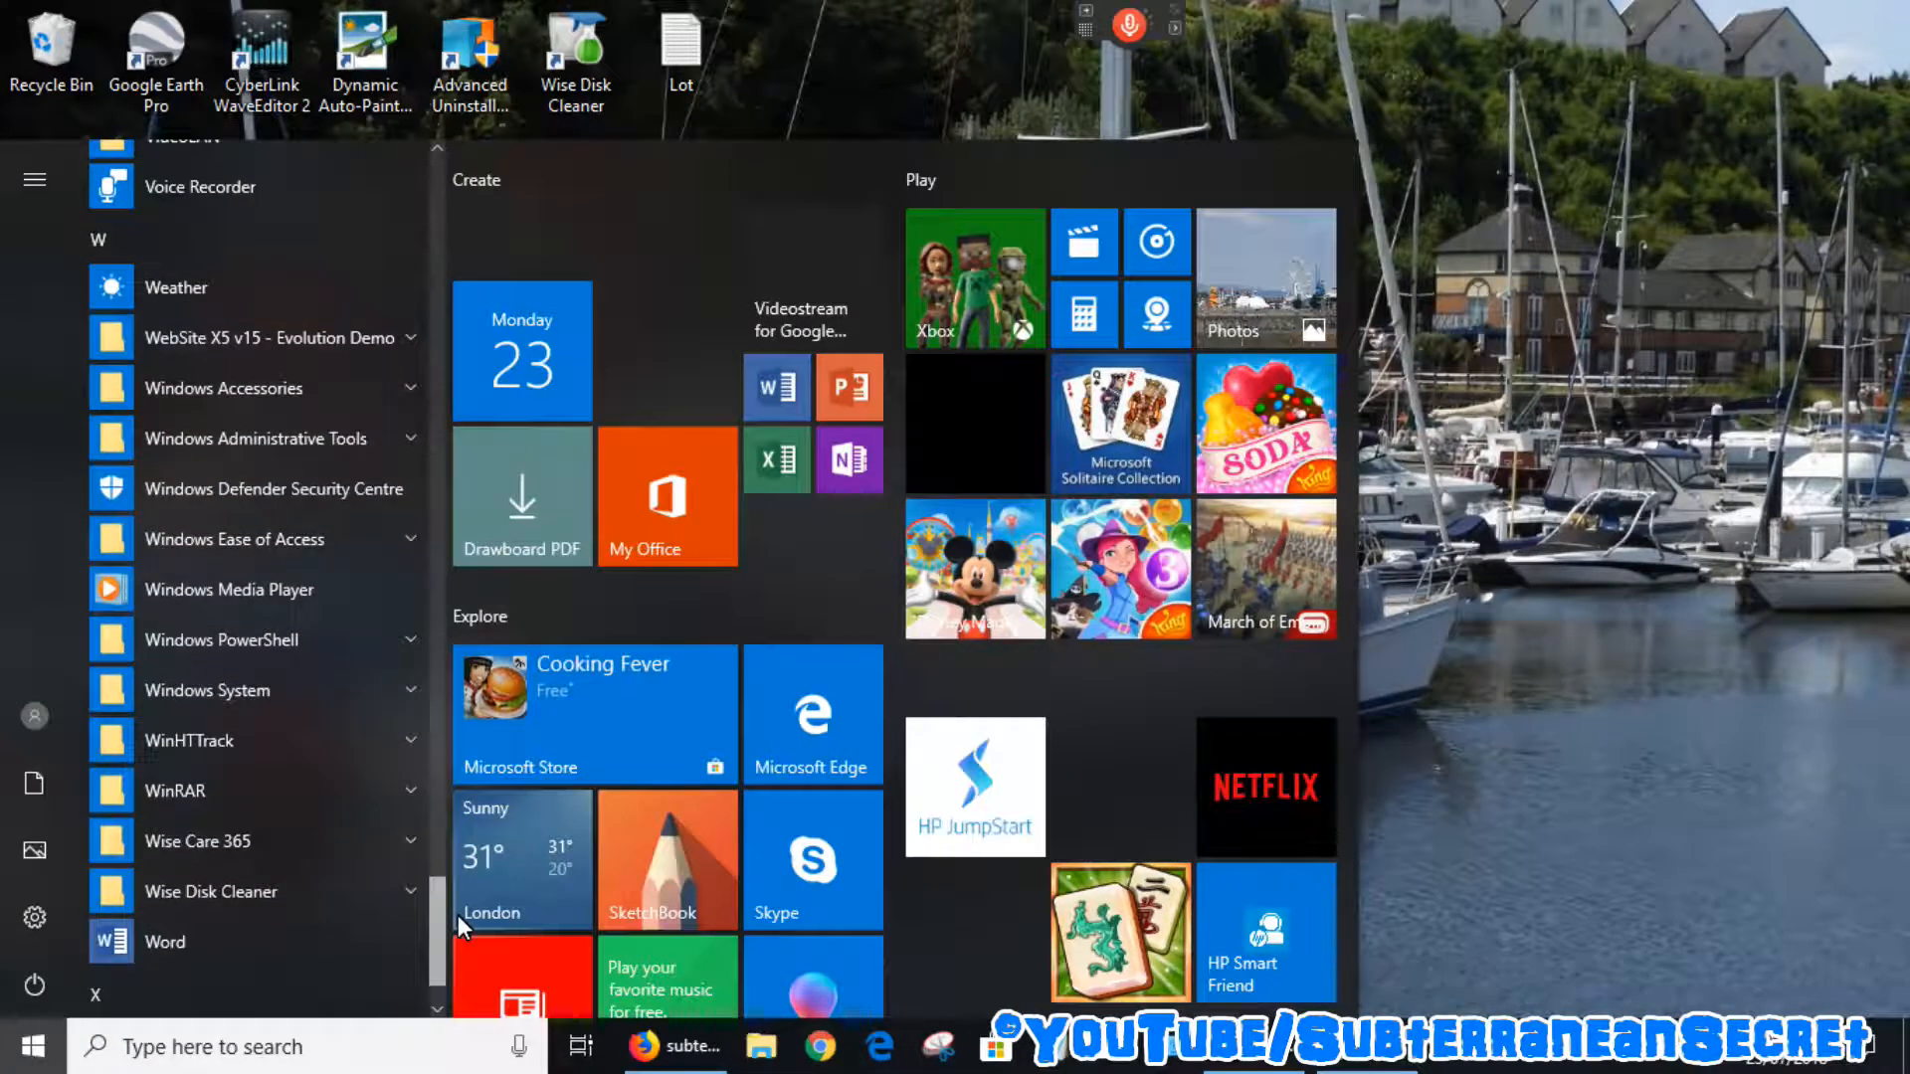
scroll("down", 3)
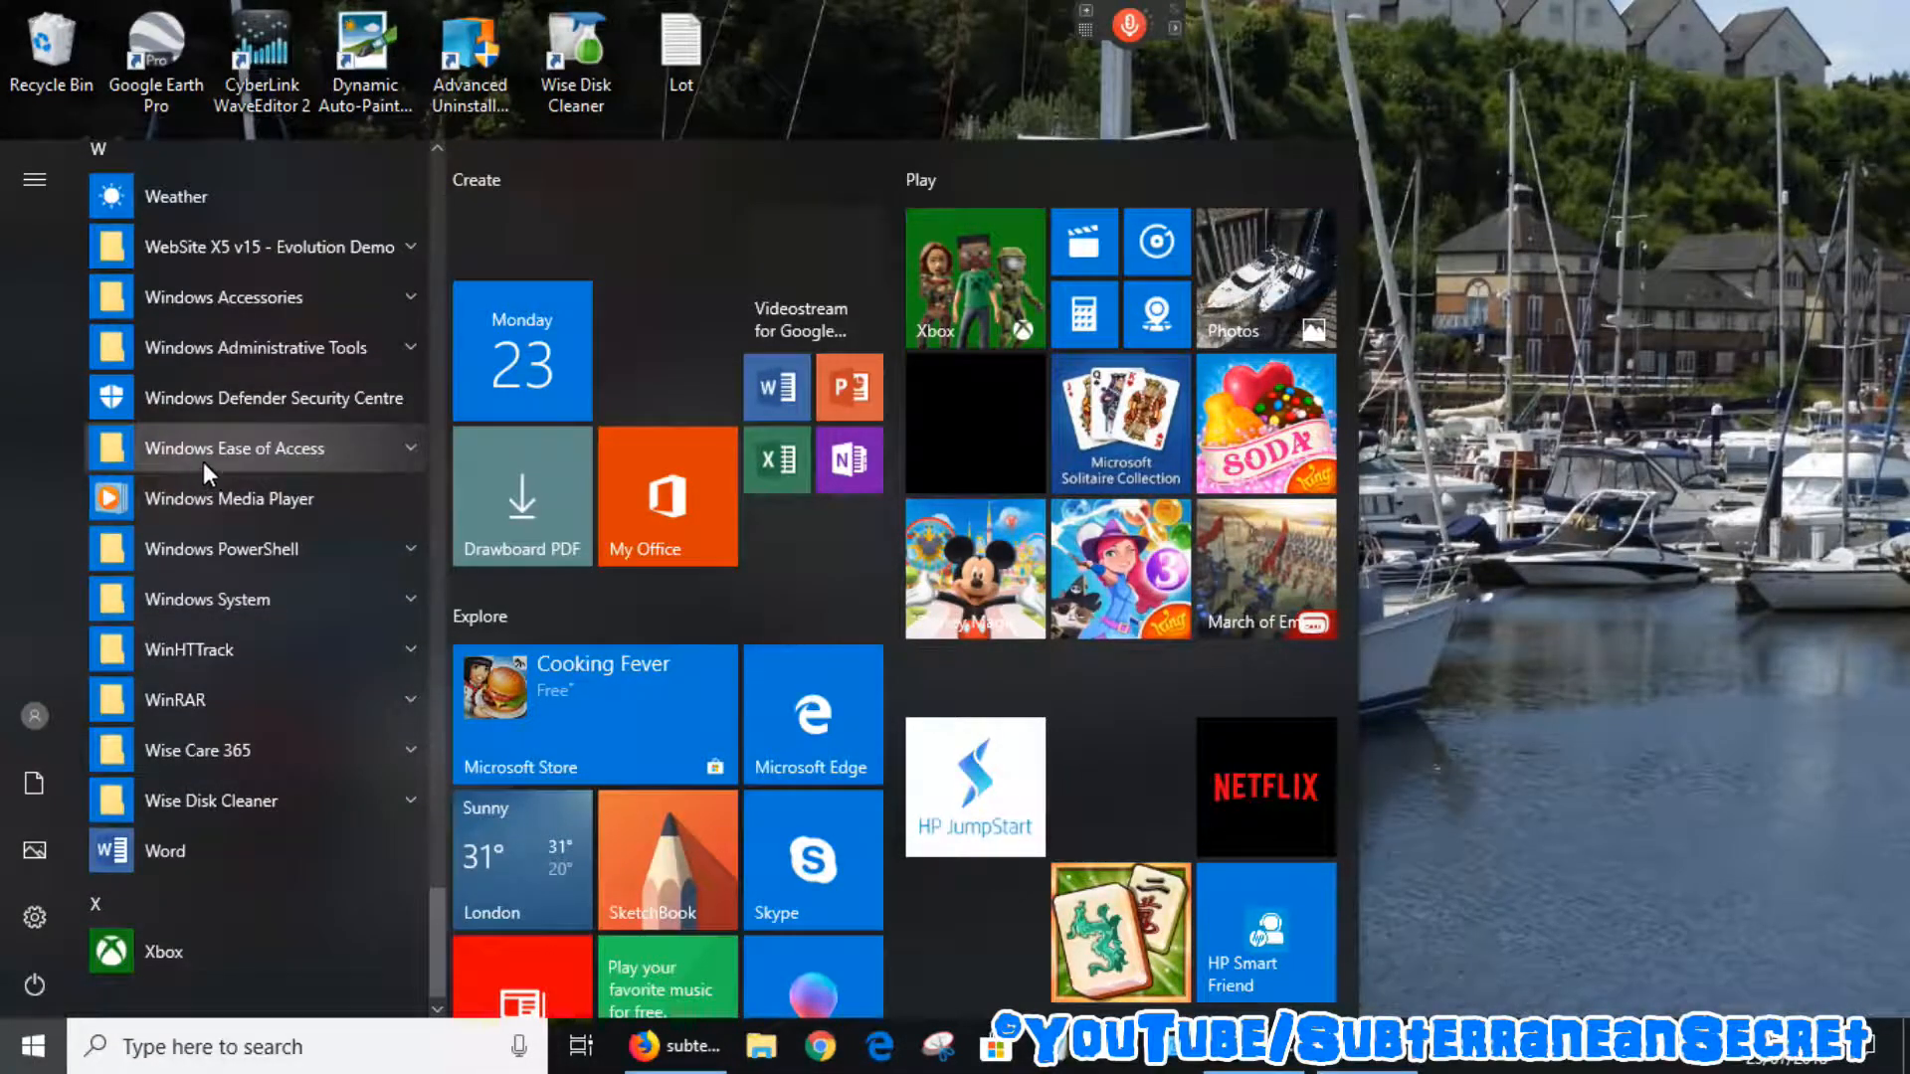
left_click(237, 448)
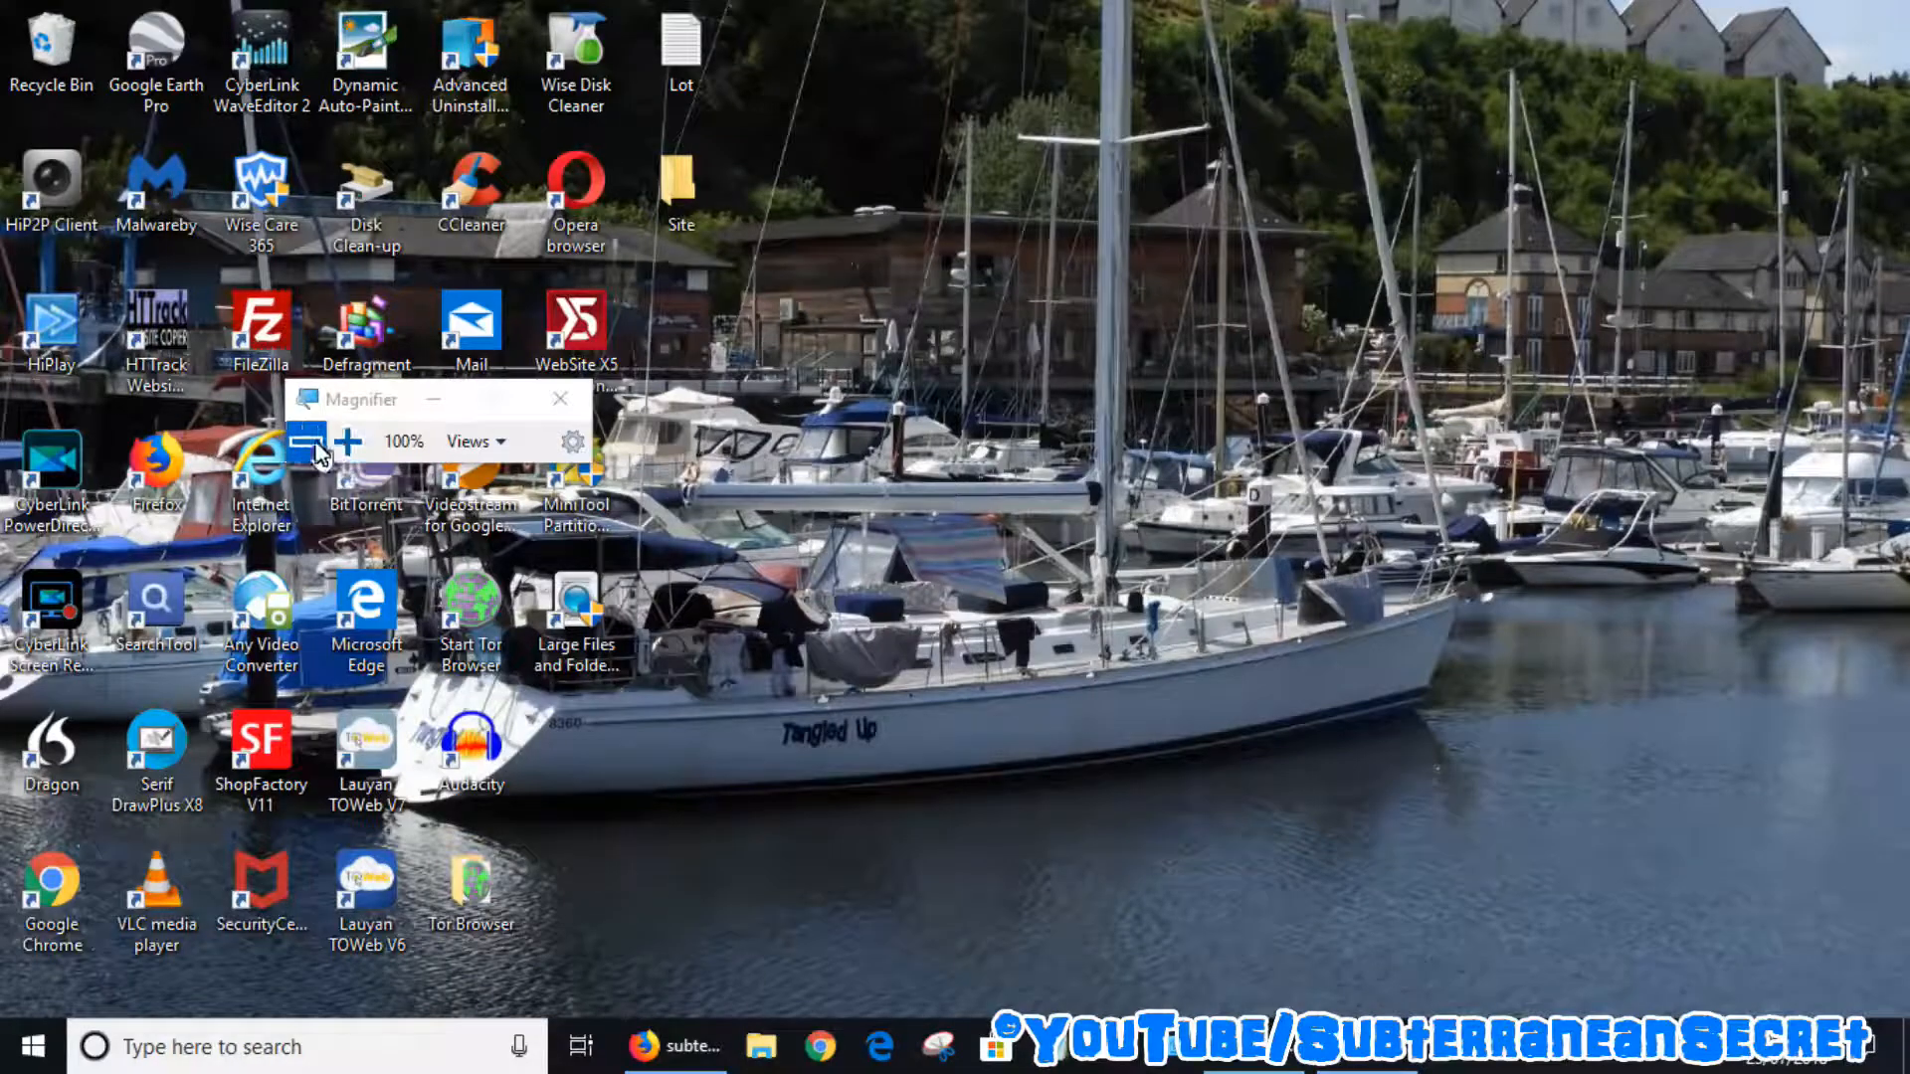
Step: Zoom the screen to 200% and 300%, return to 100%, then close Magnifier
left_click(346, 440)
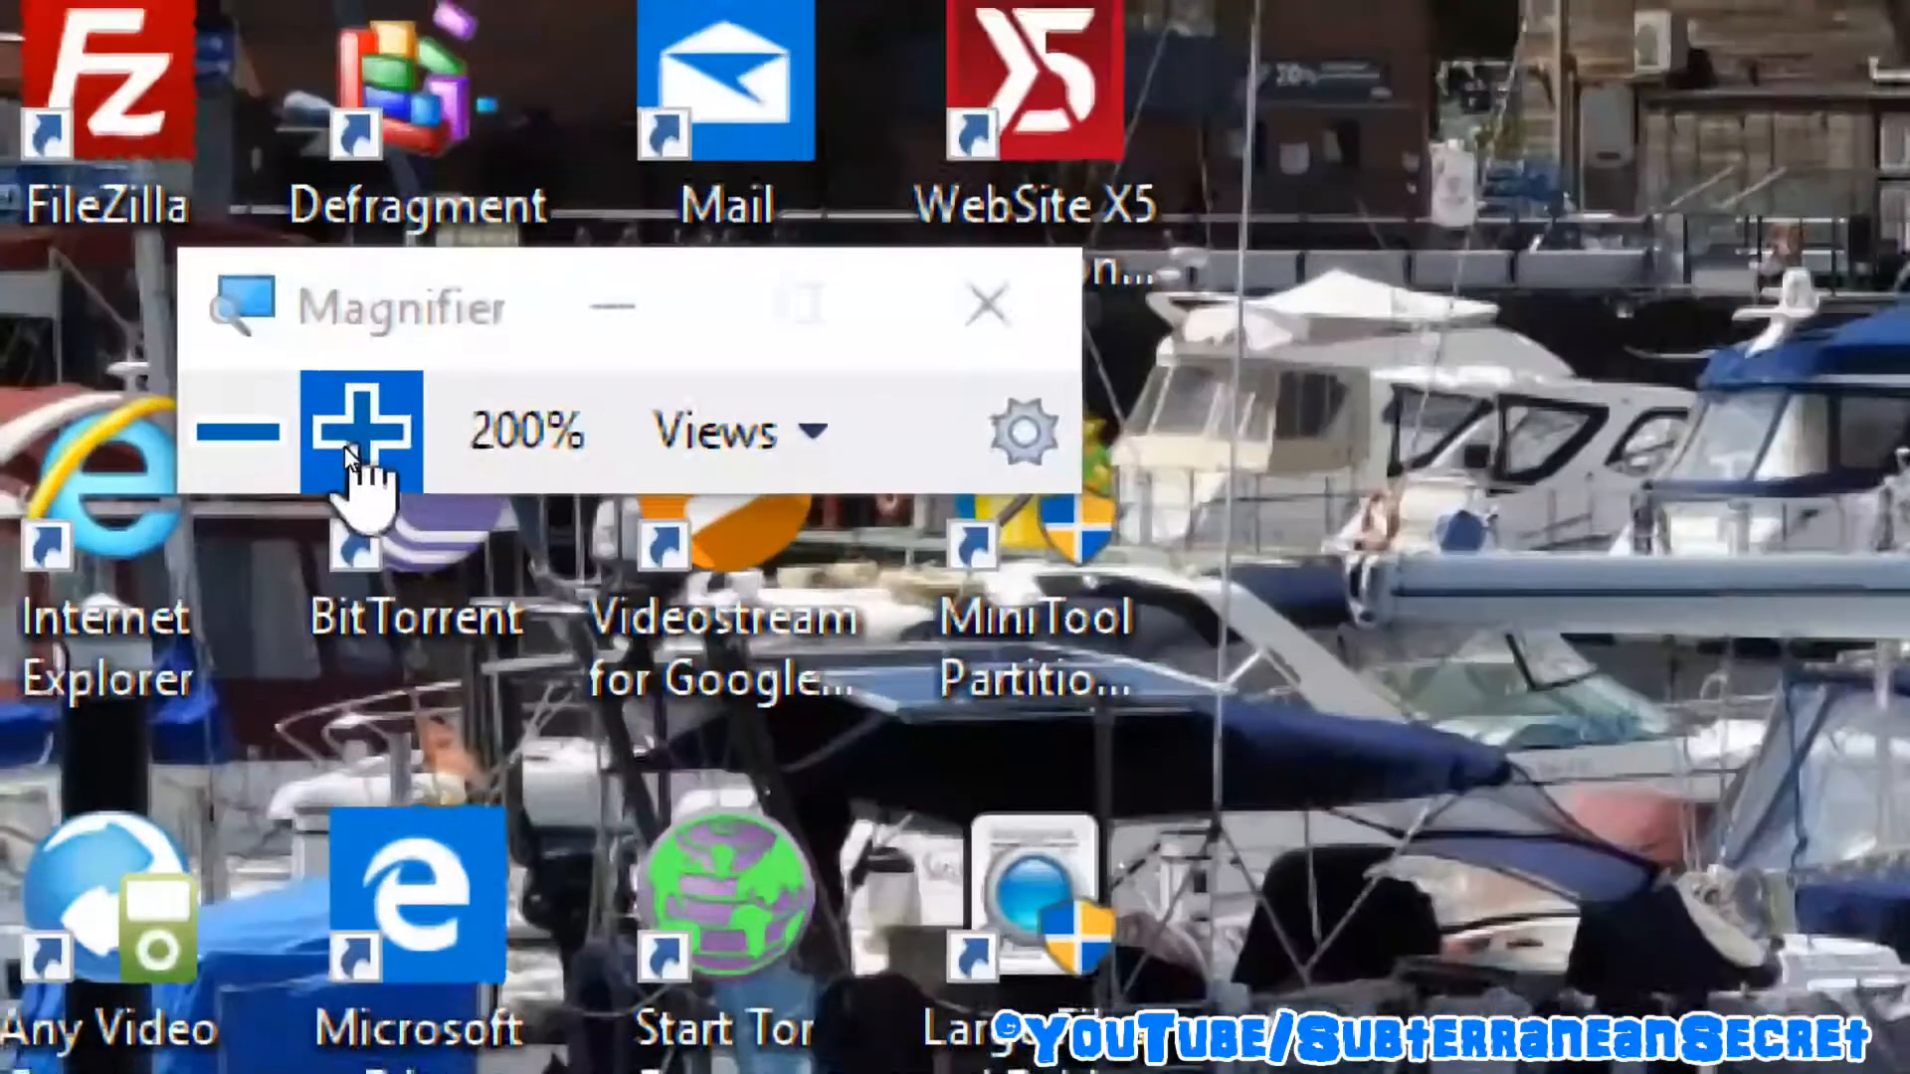
left_click(362, 429)
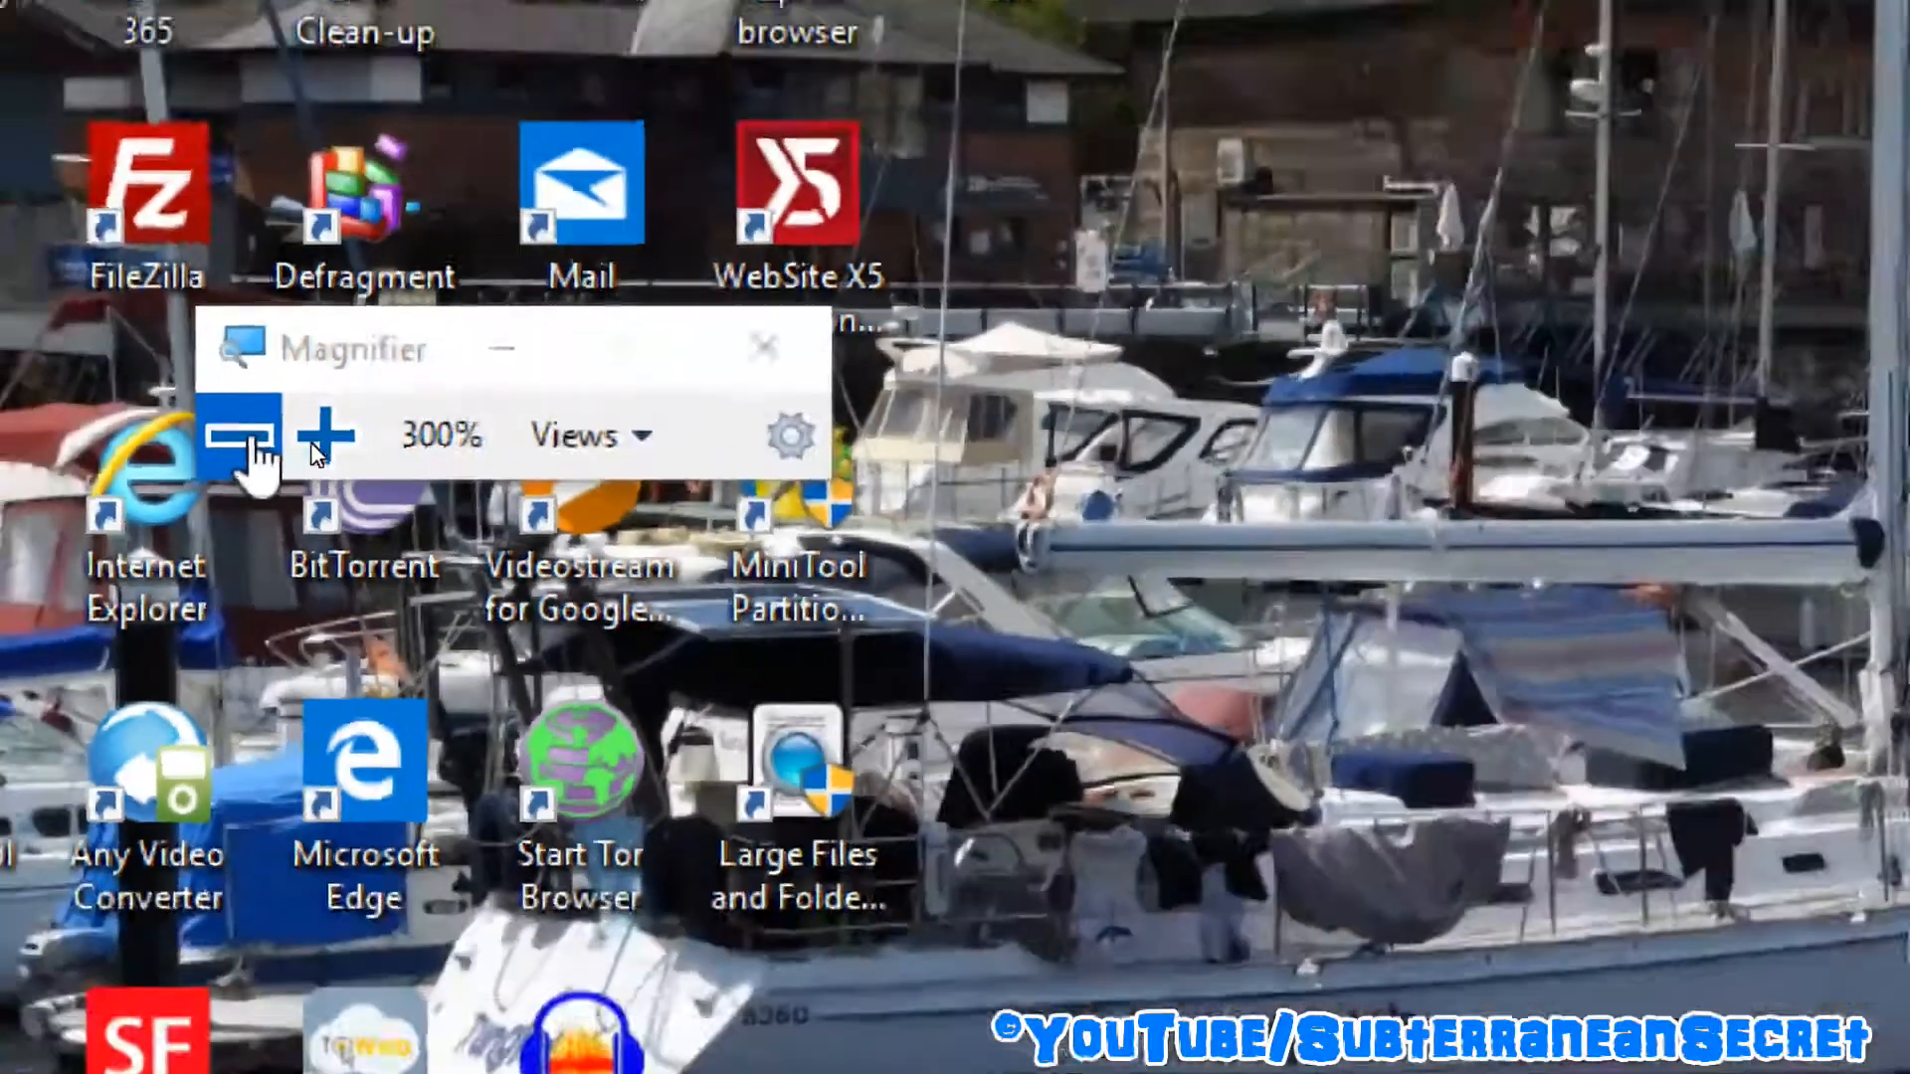
left_click(250, 435)
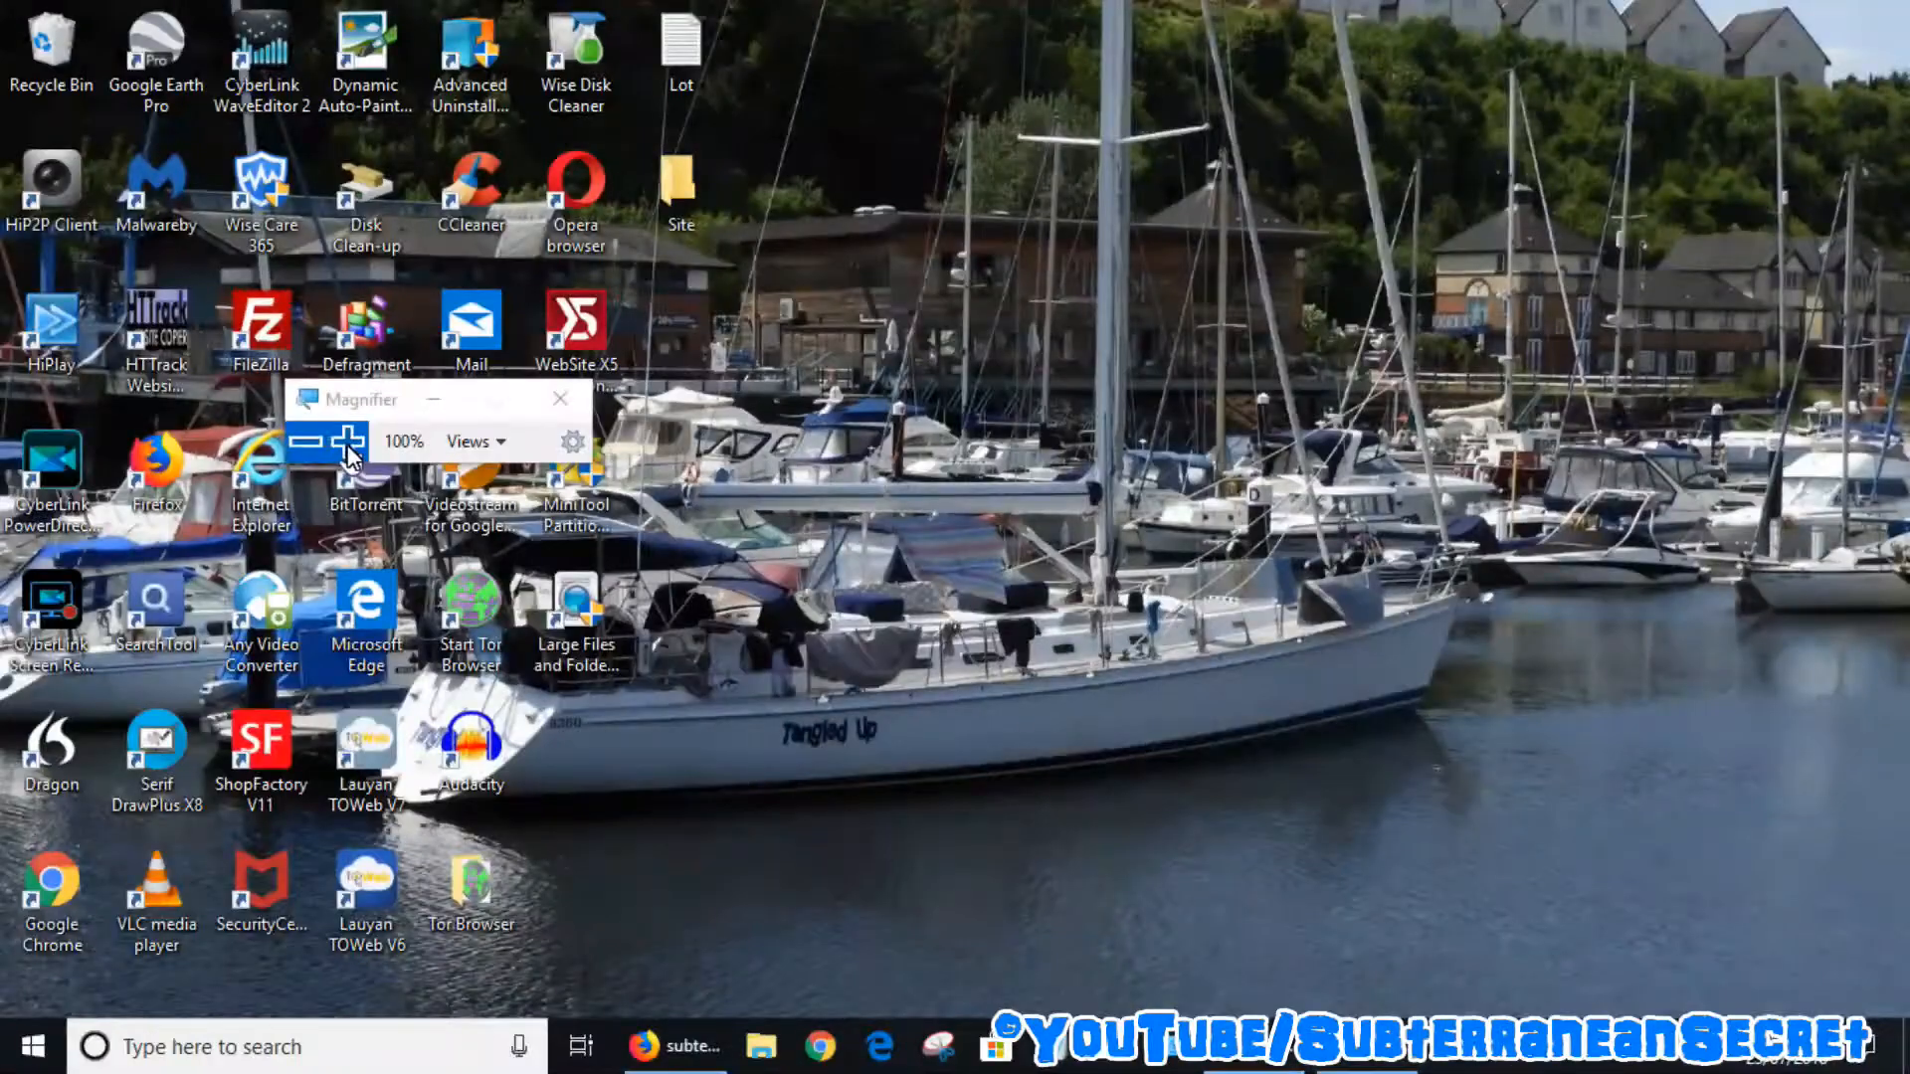
left_click(356, 442)
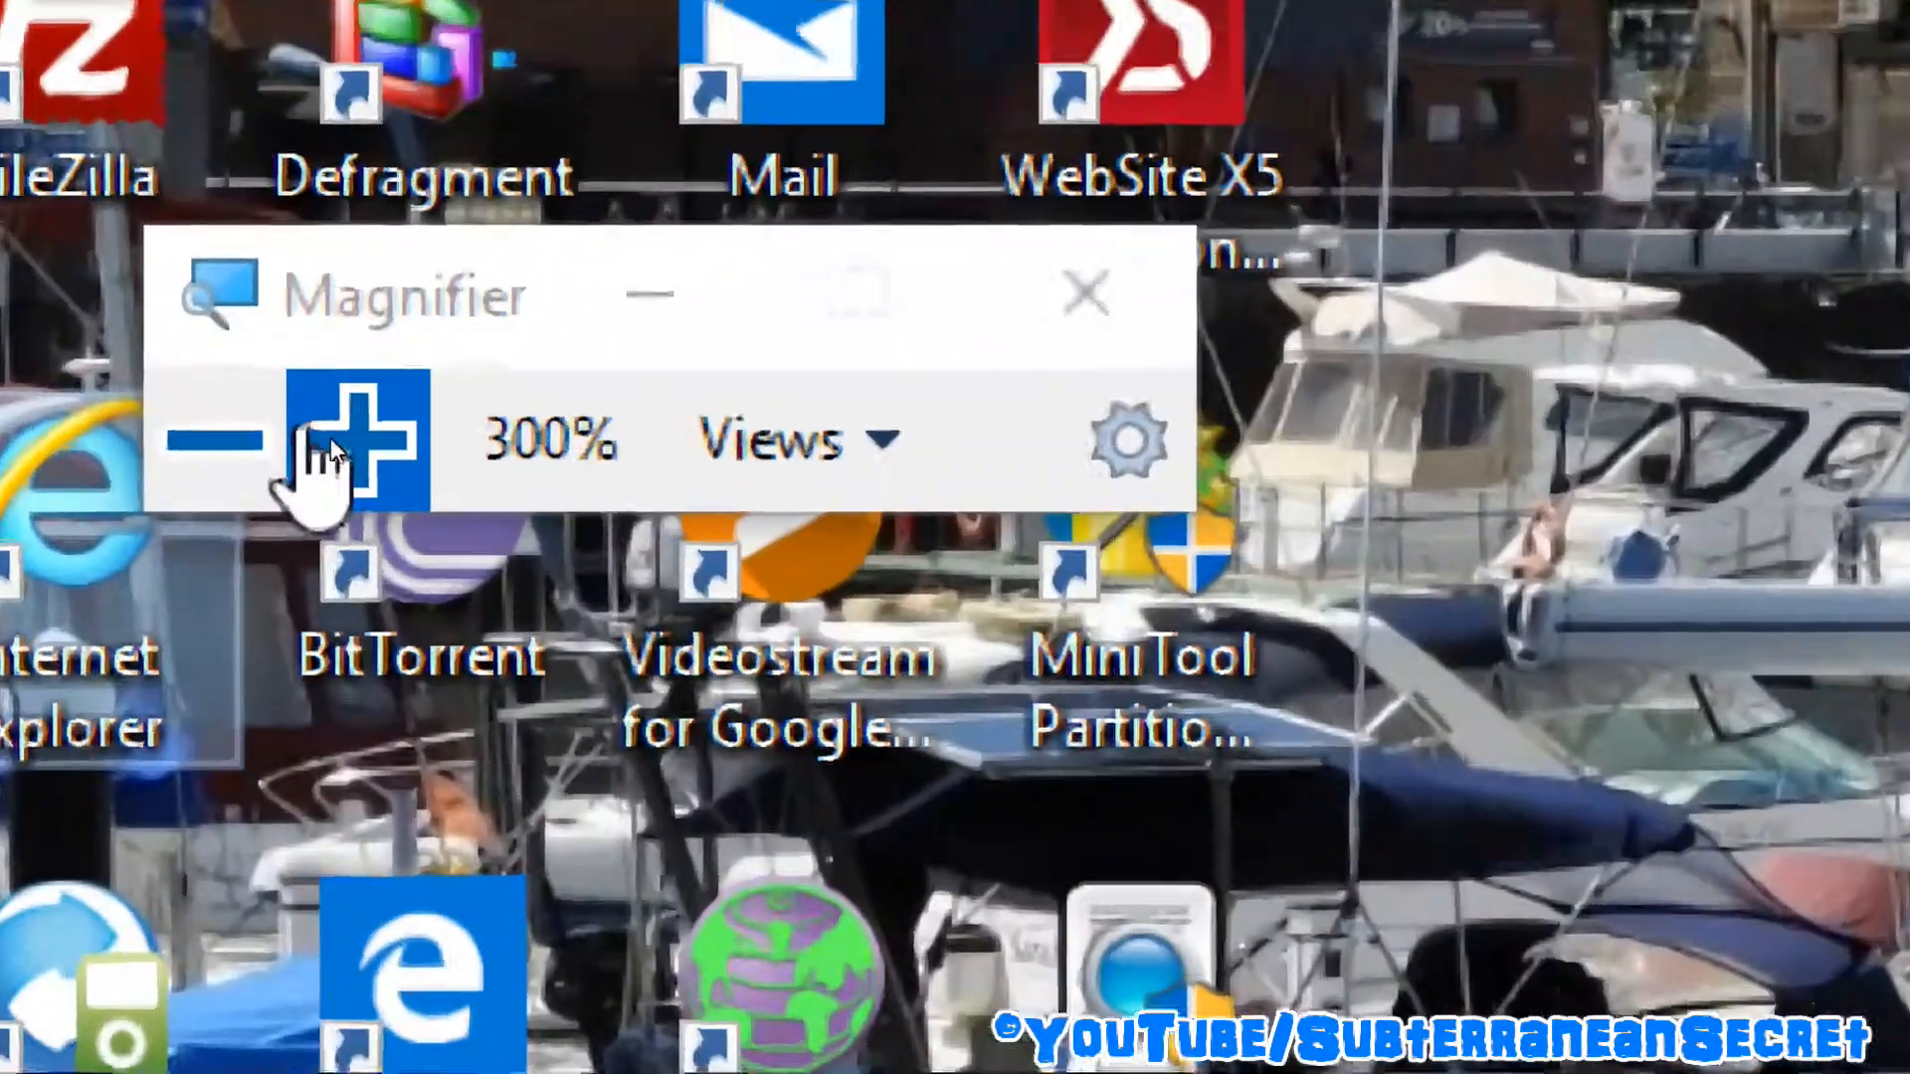
left_click(213, 441)
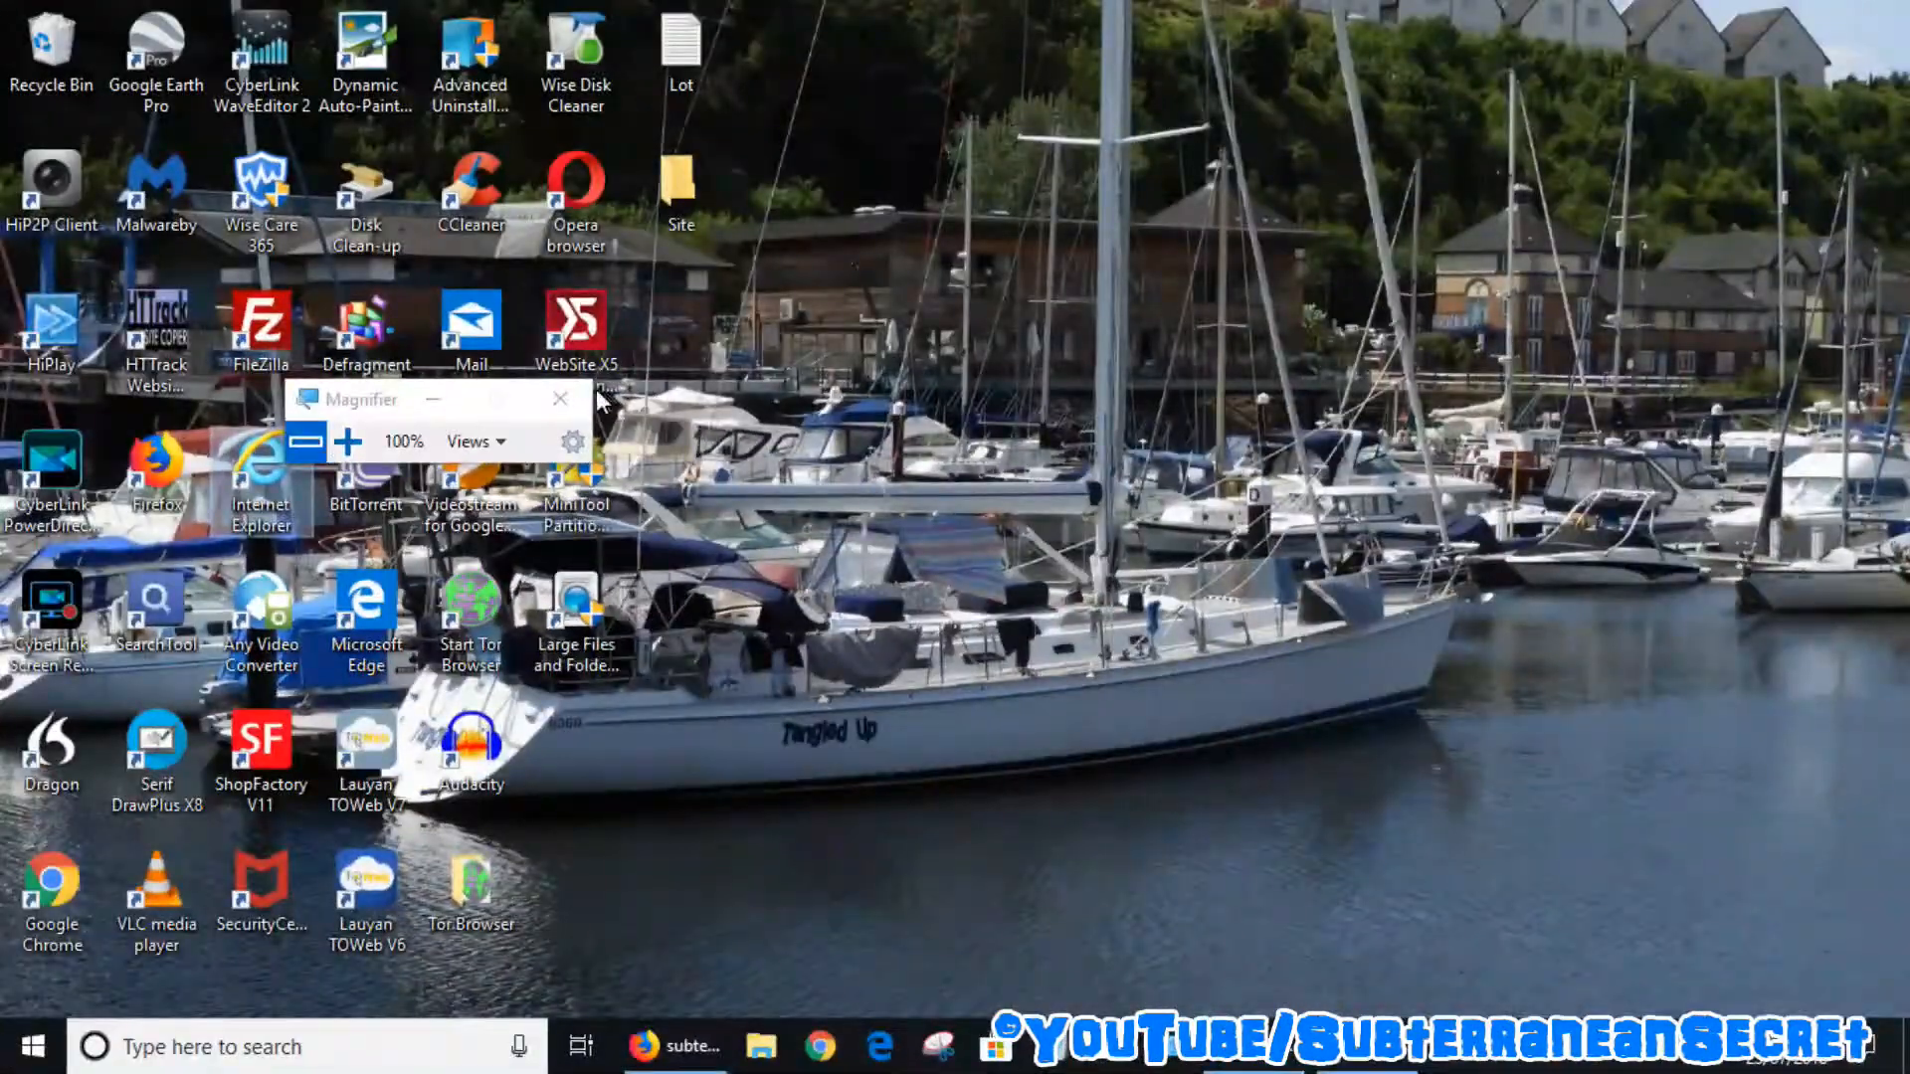
left_click(559, 398)
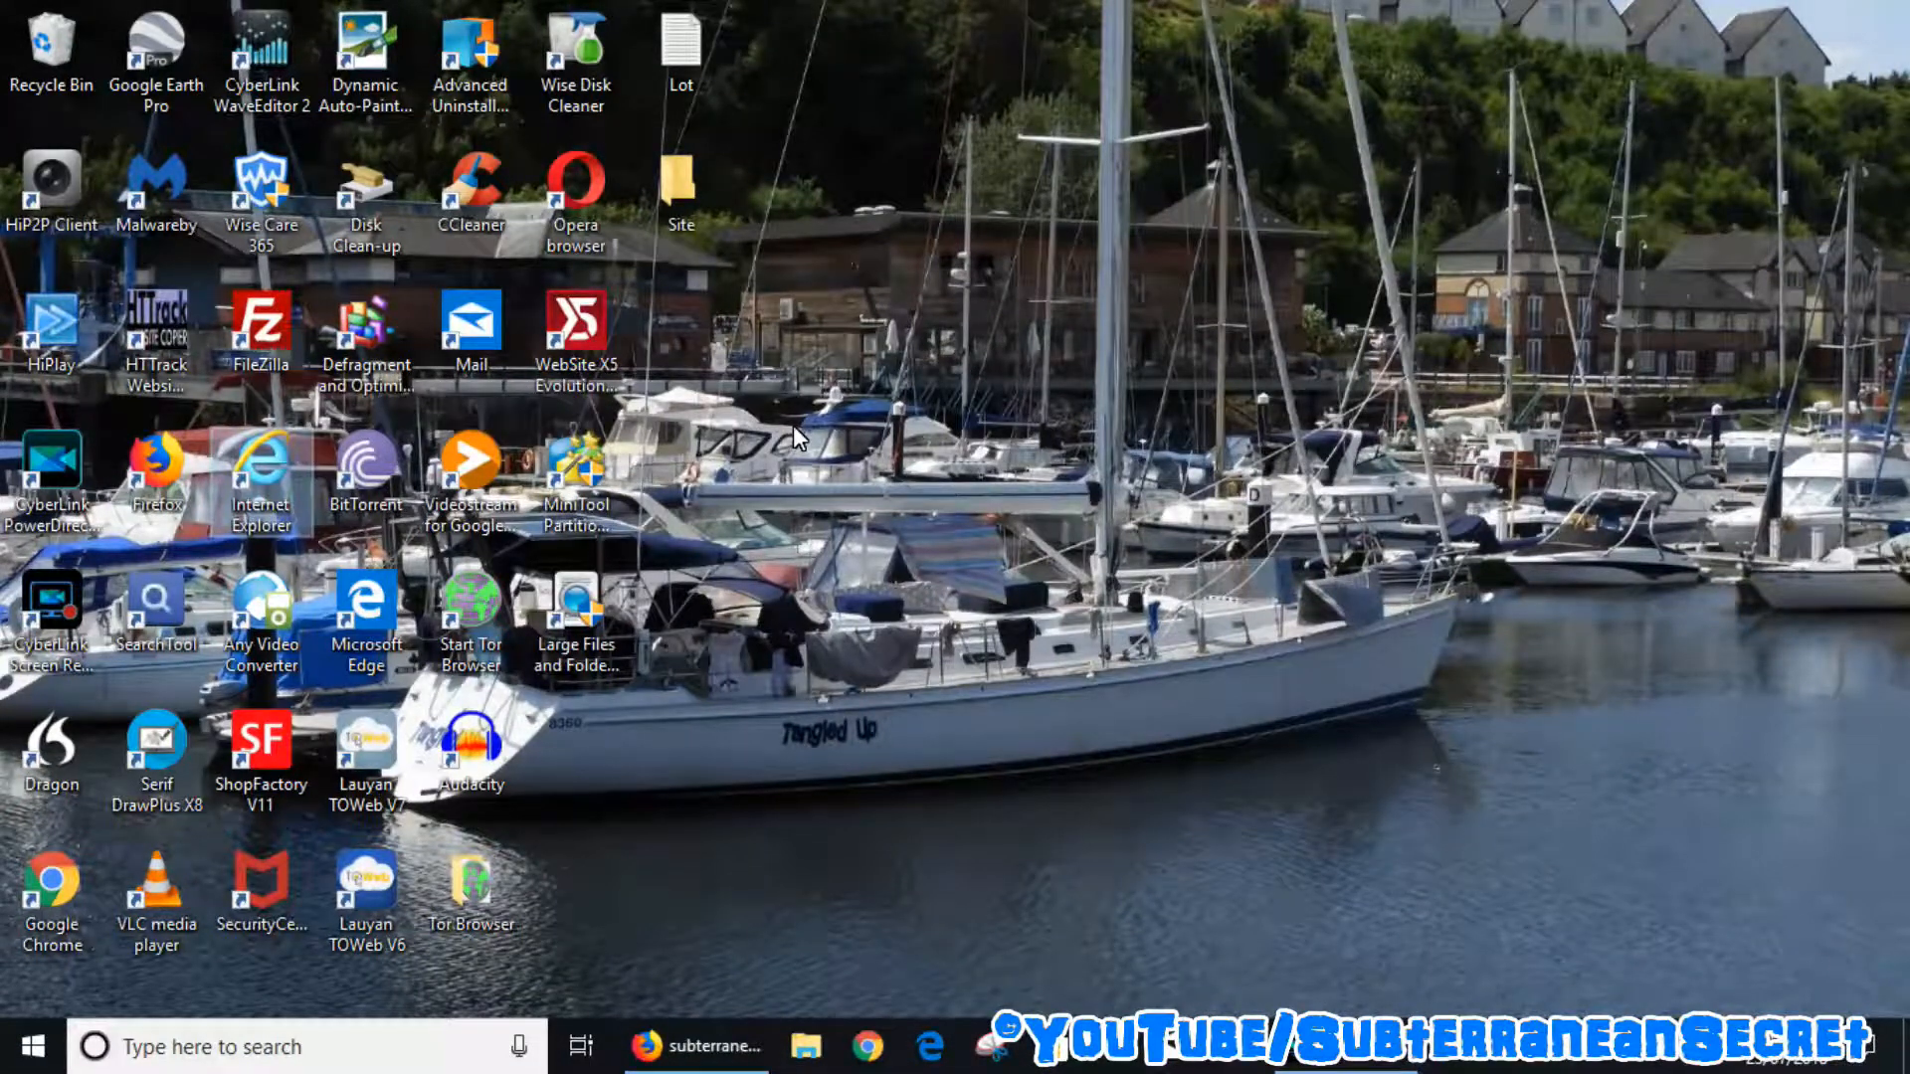
mouse_move(804, 664)
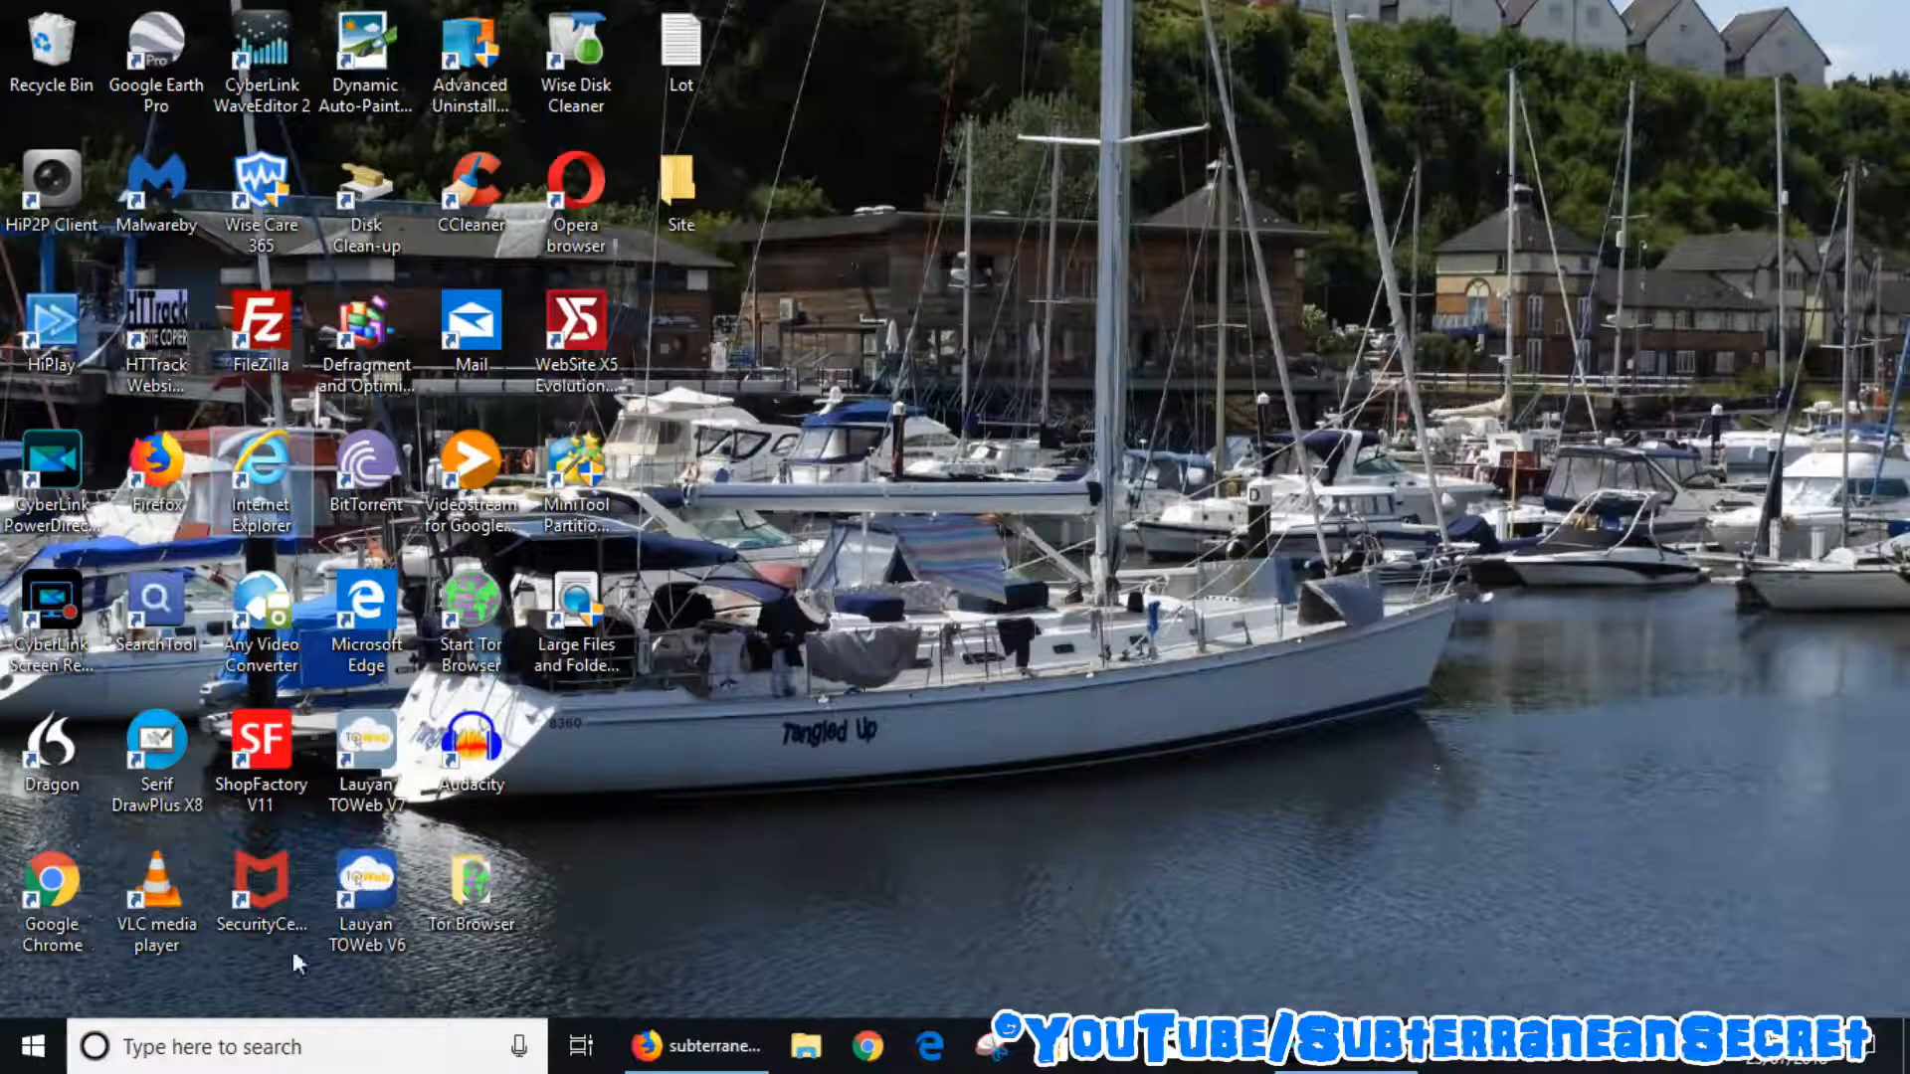
Step: Create a desktop shortcut for Magnifier from its Start menu entry's context options
left_click(30, 1046)
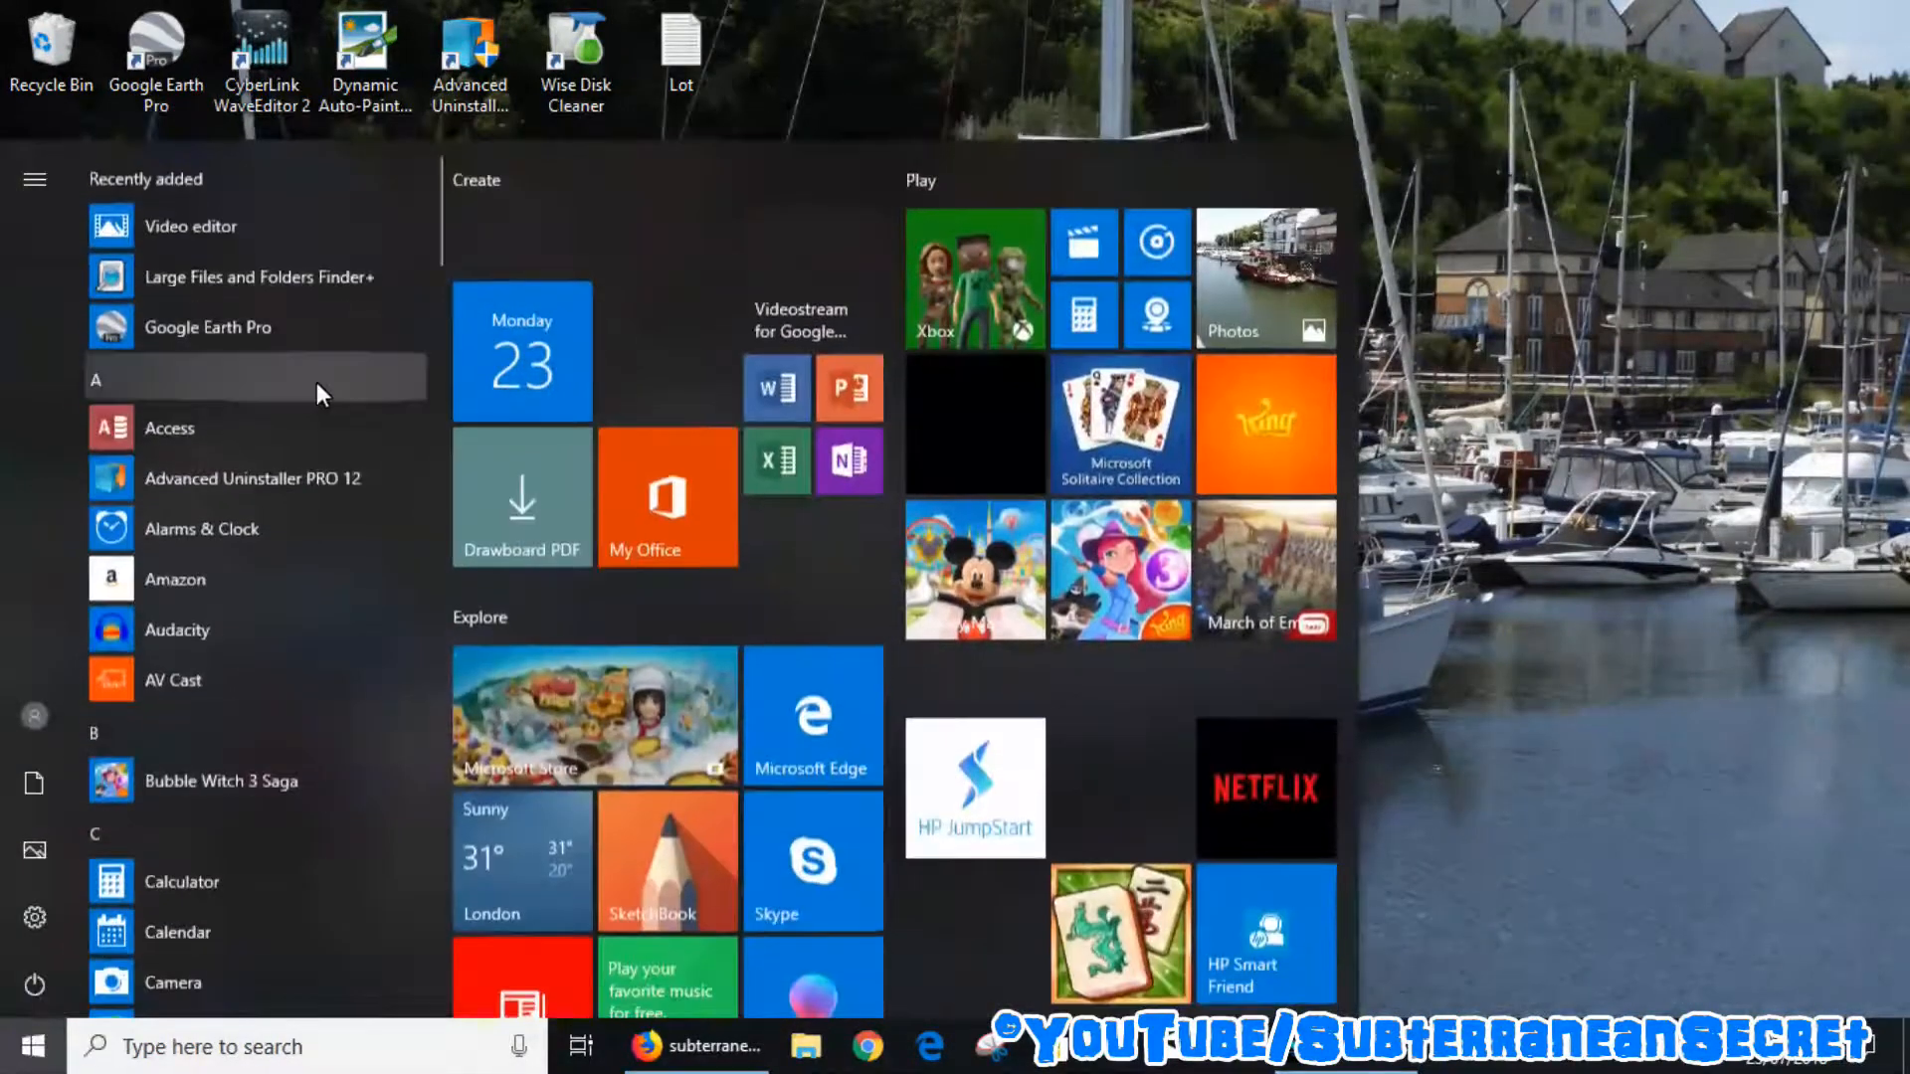
scroll("down", 3)
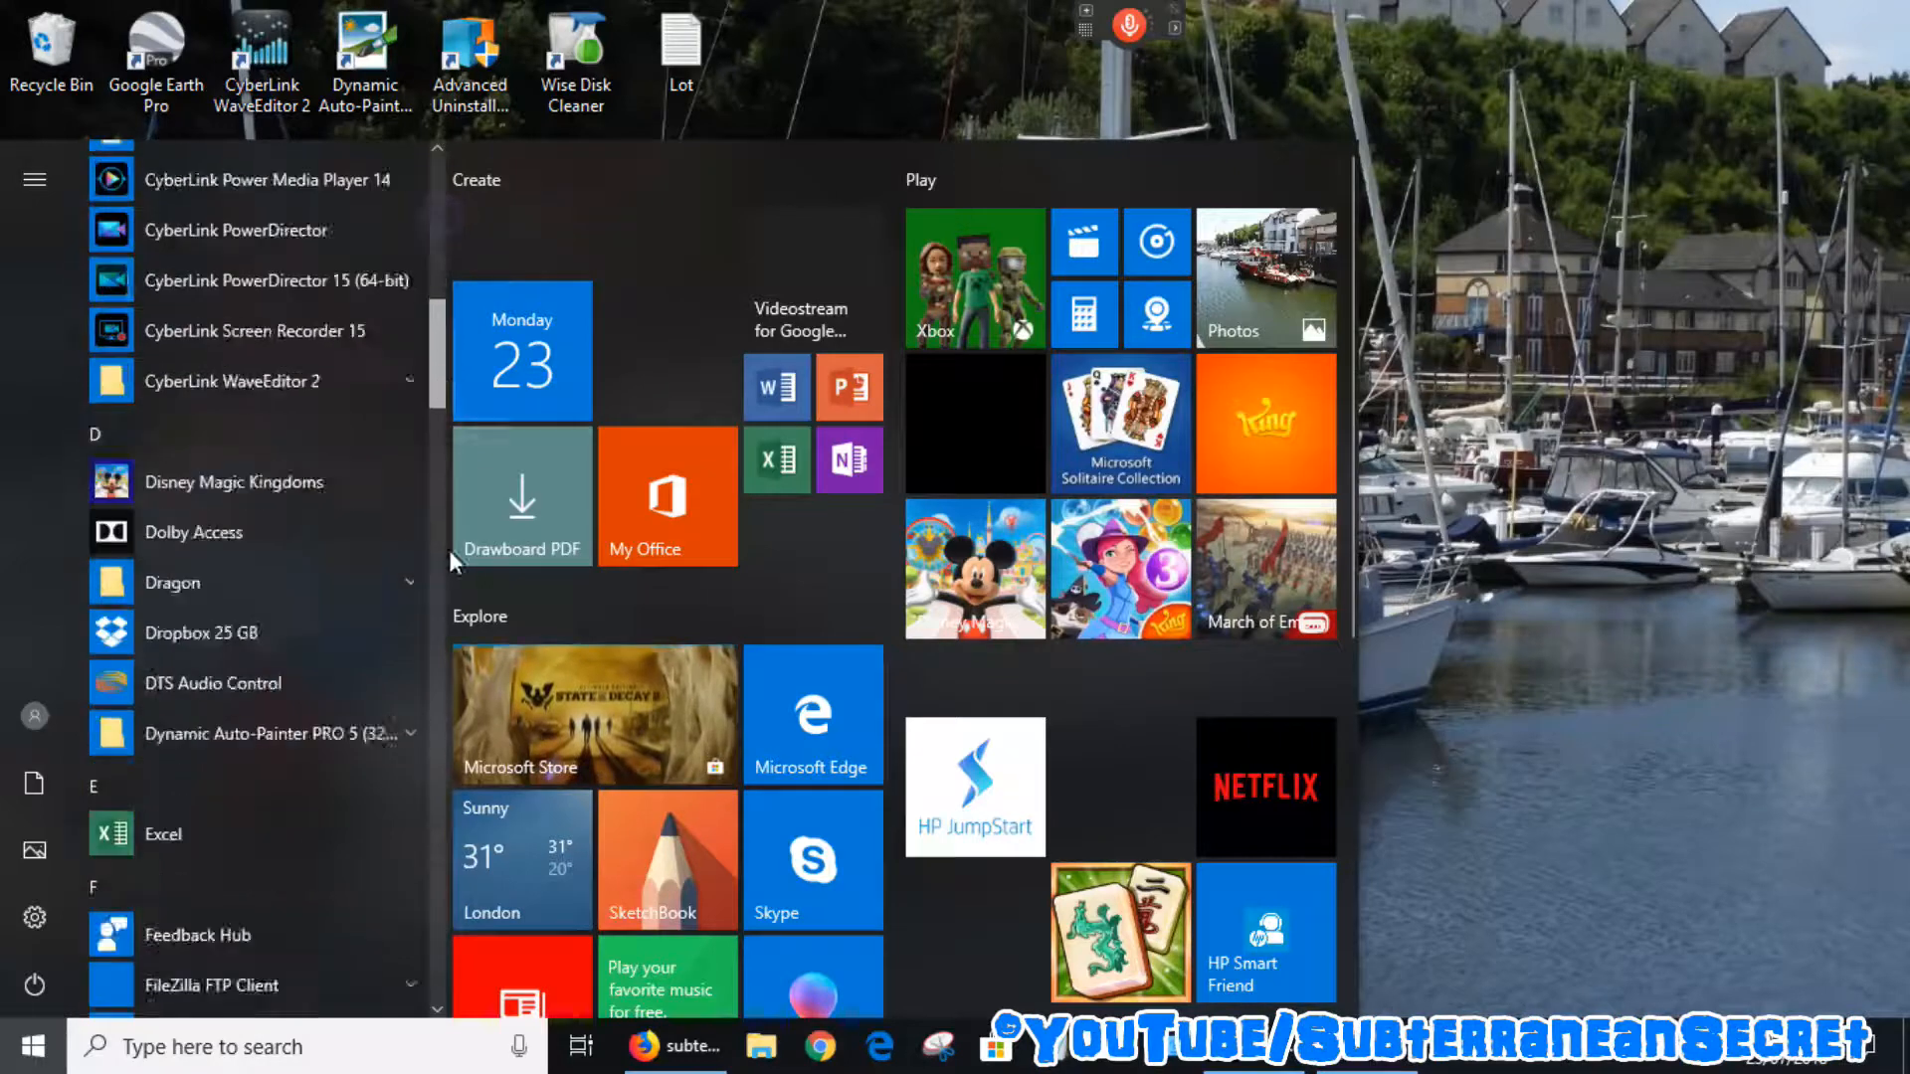
scroll("down", 3)
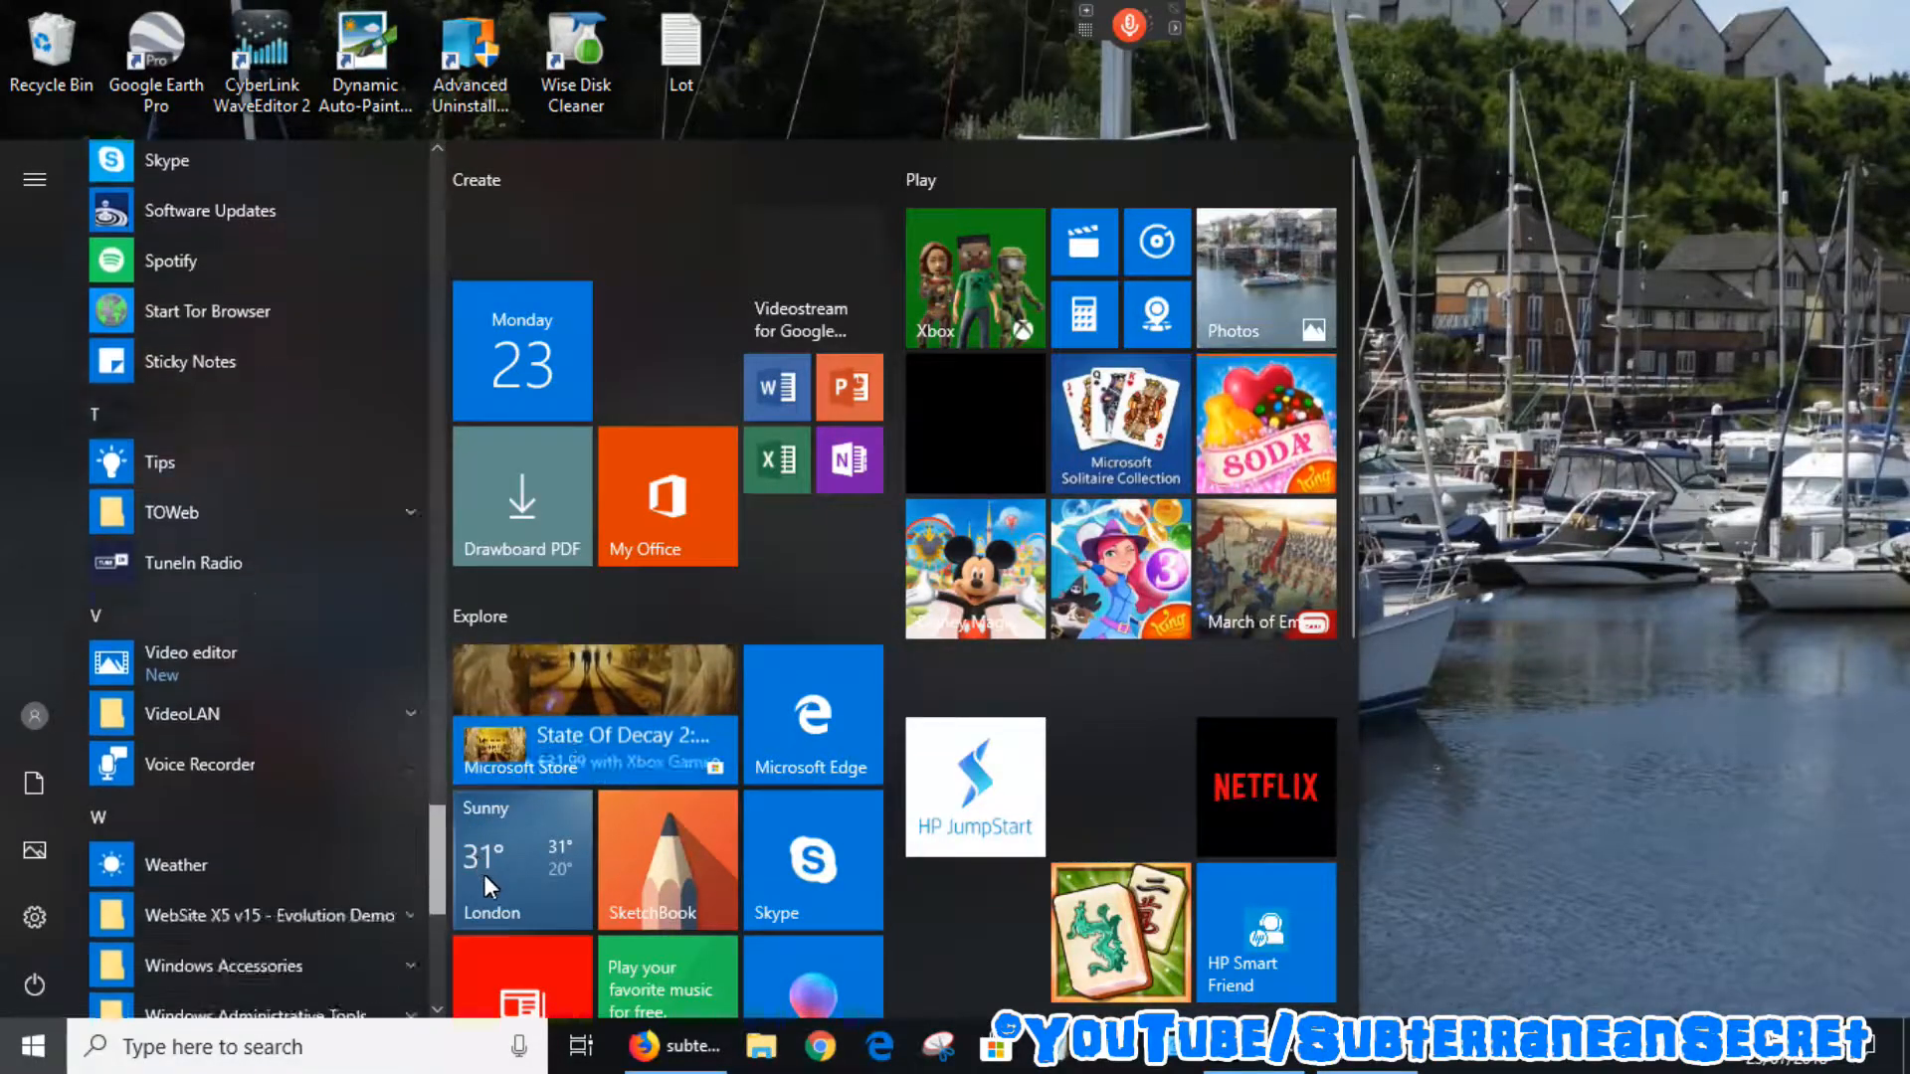
scroll("down", 3)
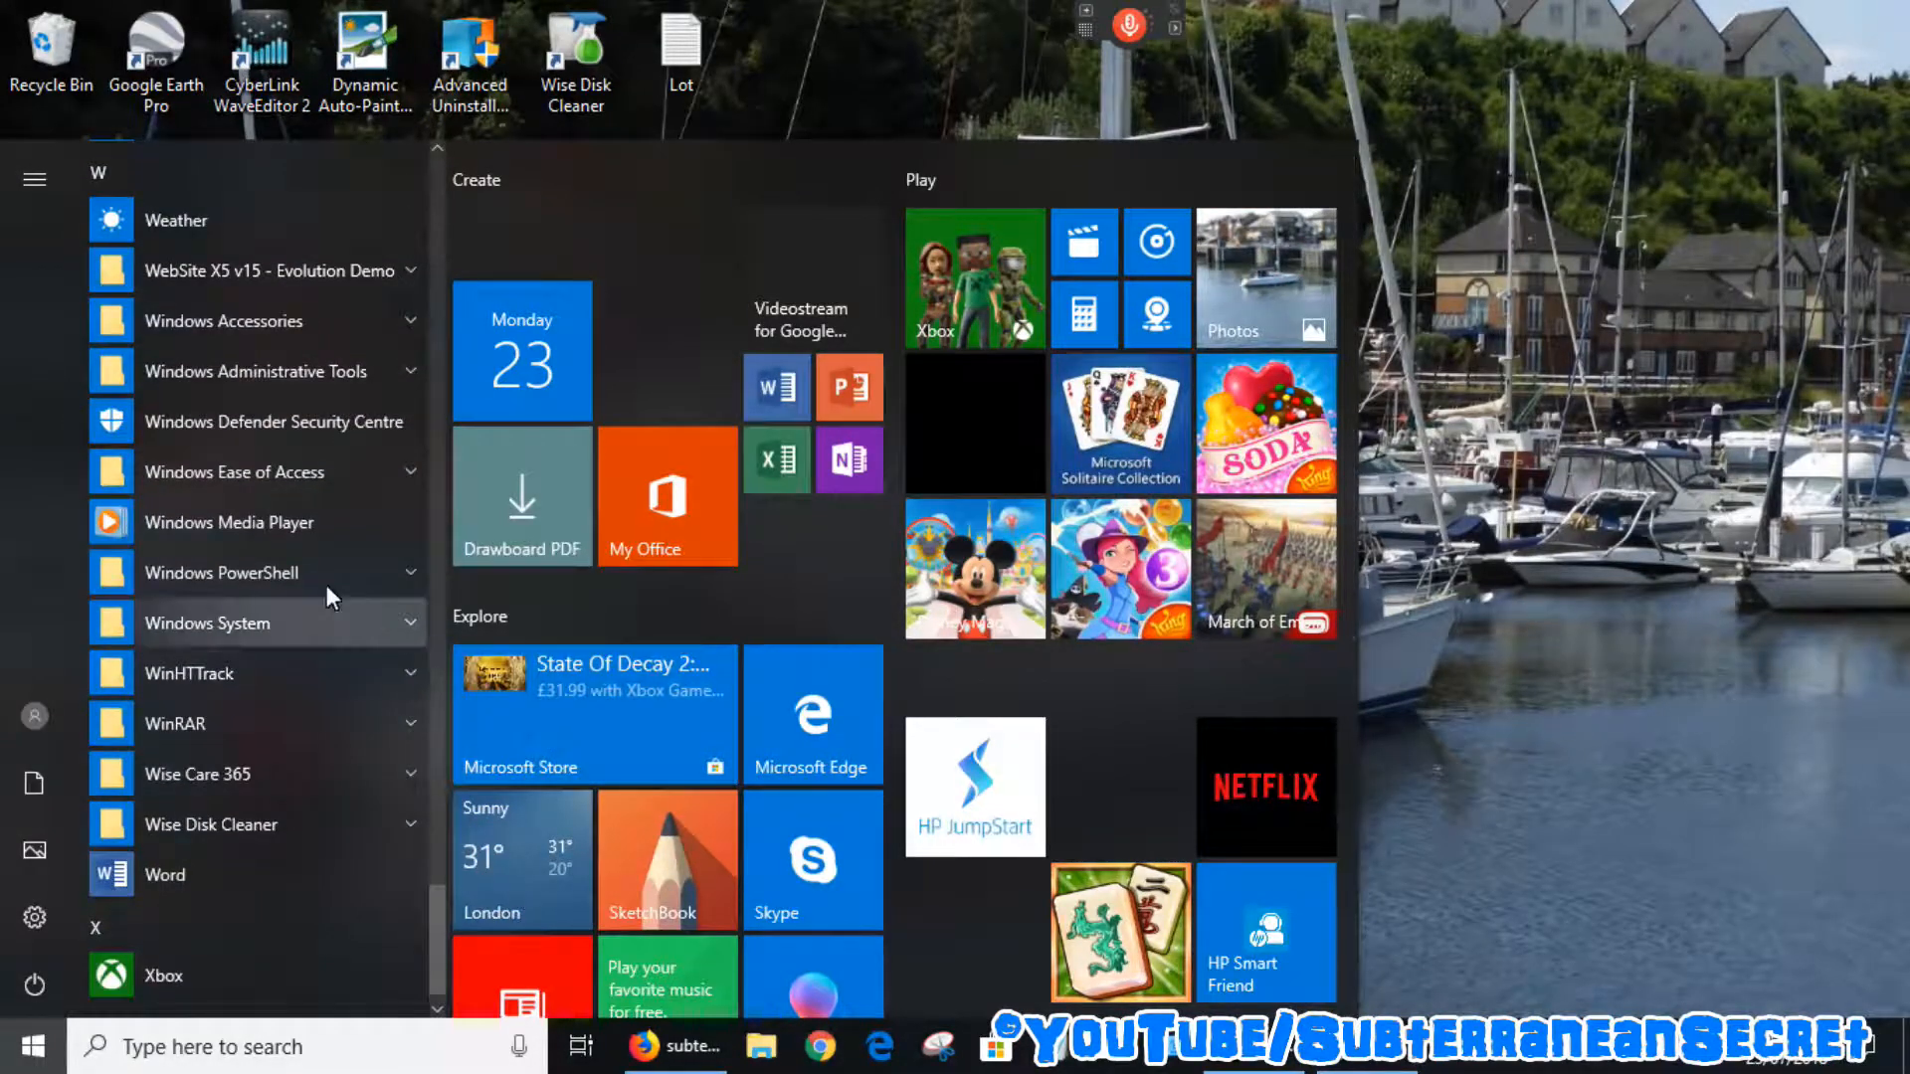
left_click(233, 472)
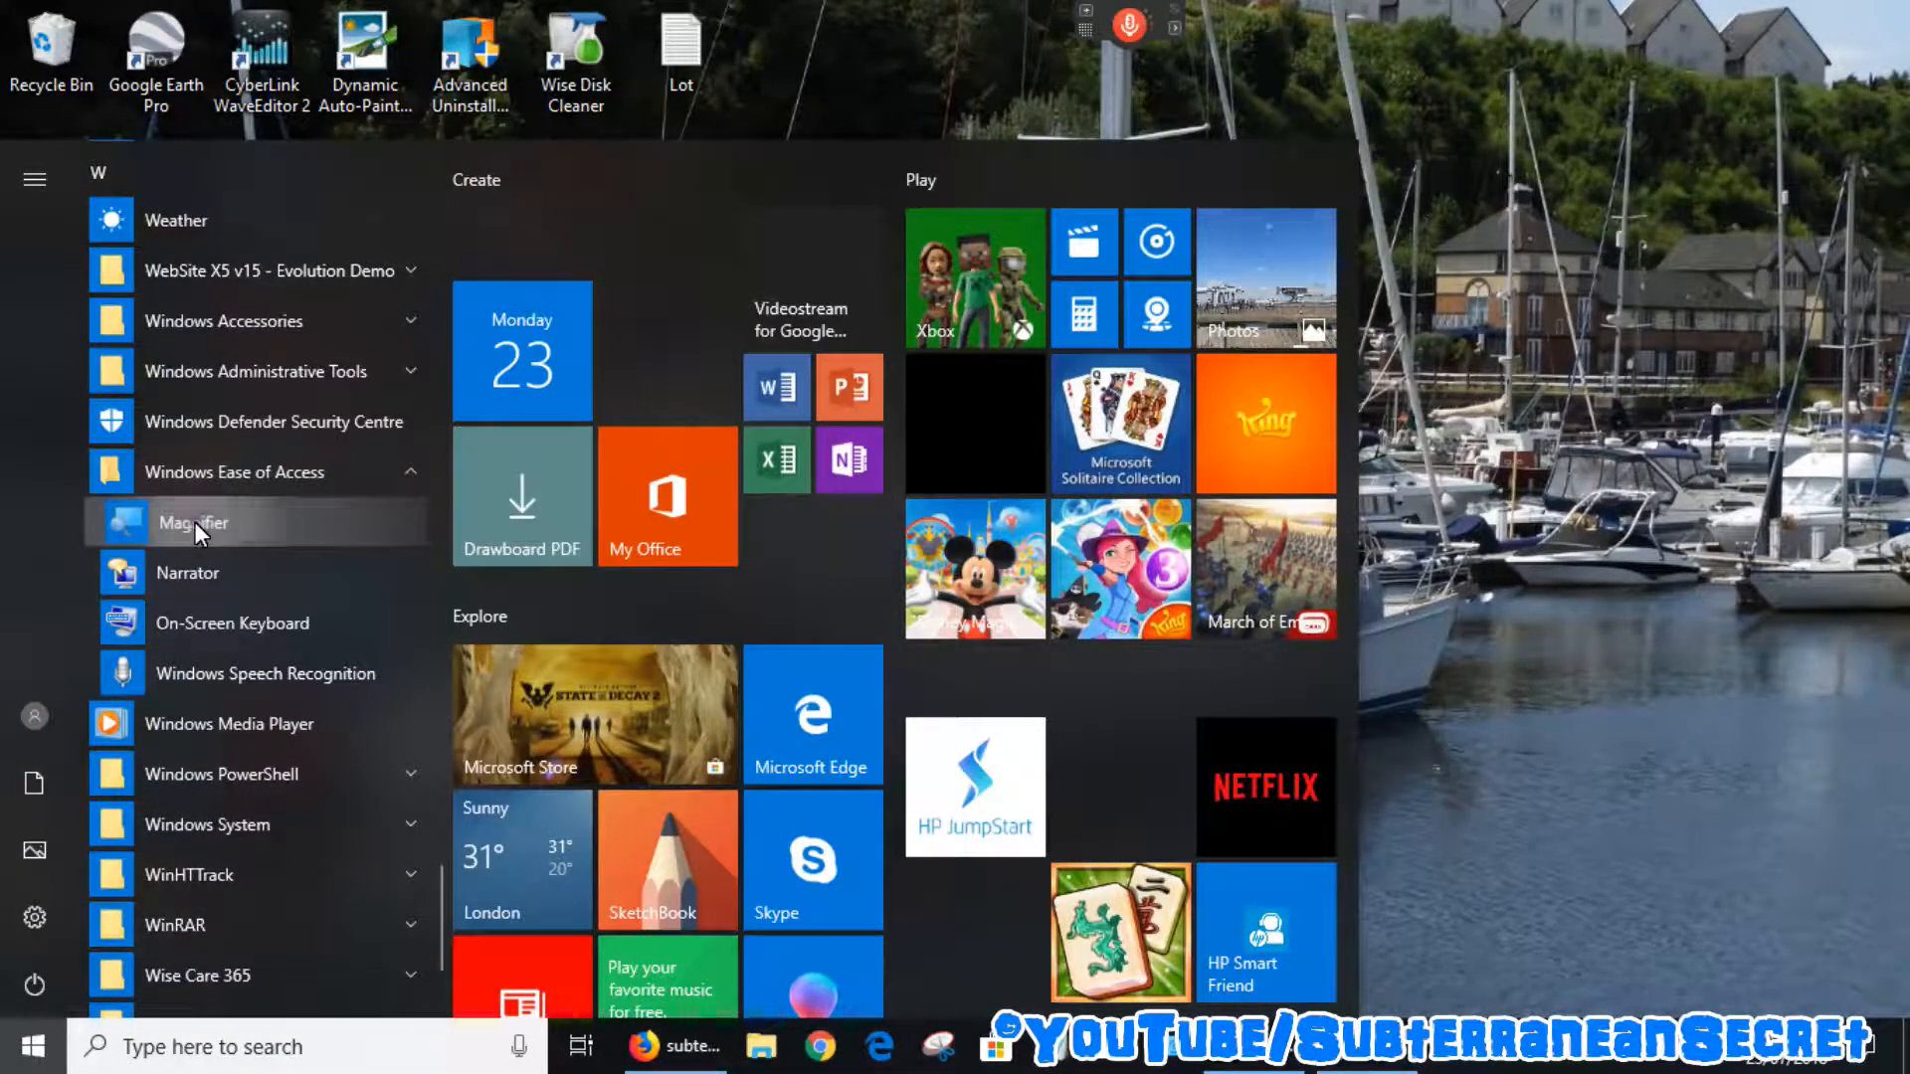
right_click(193, 521)
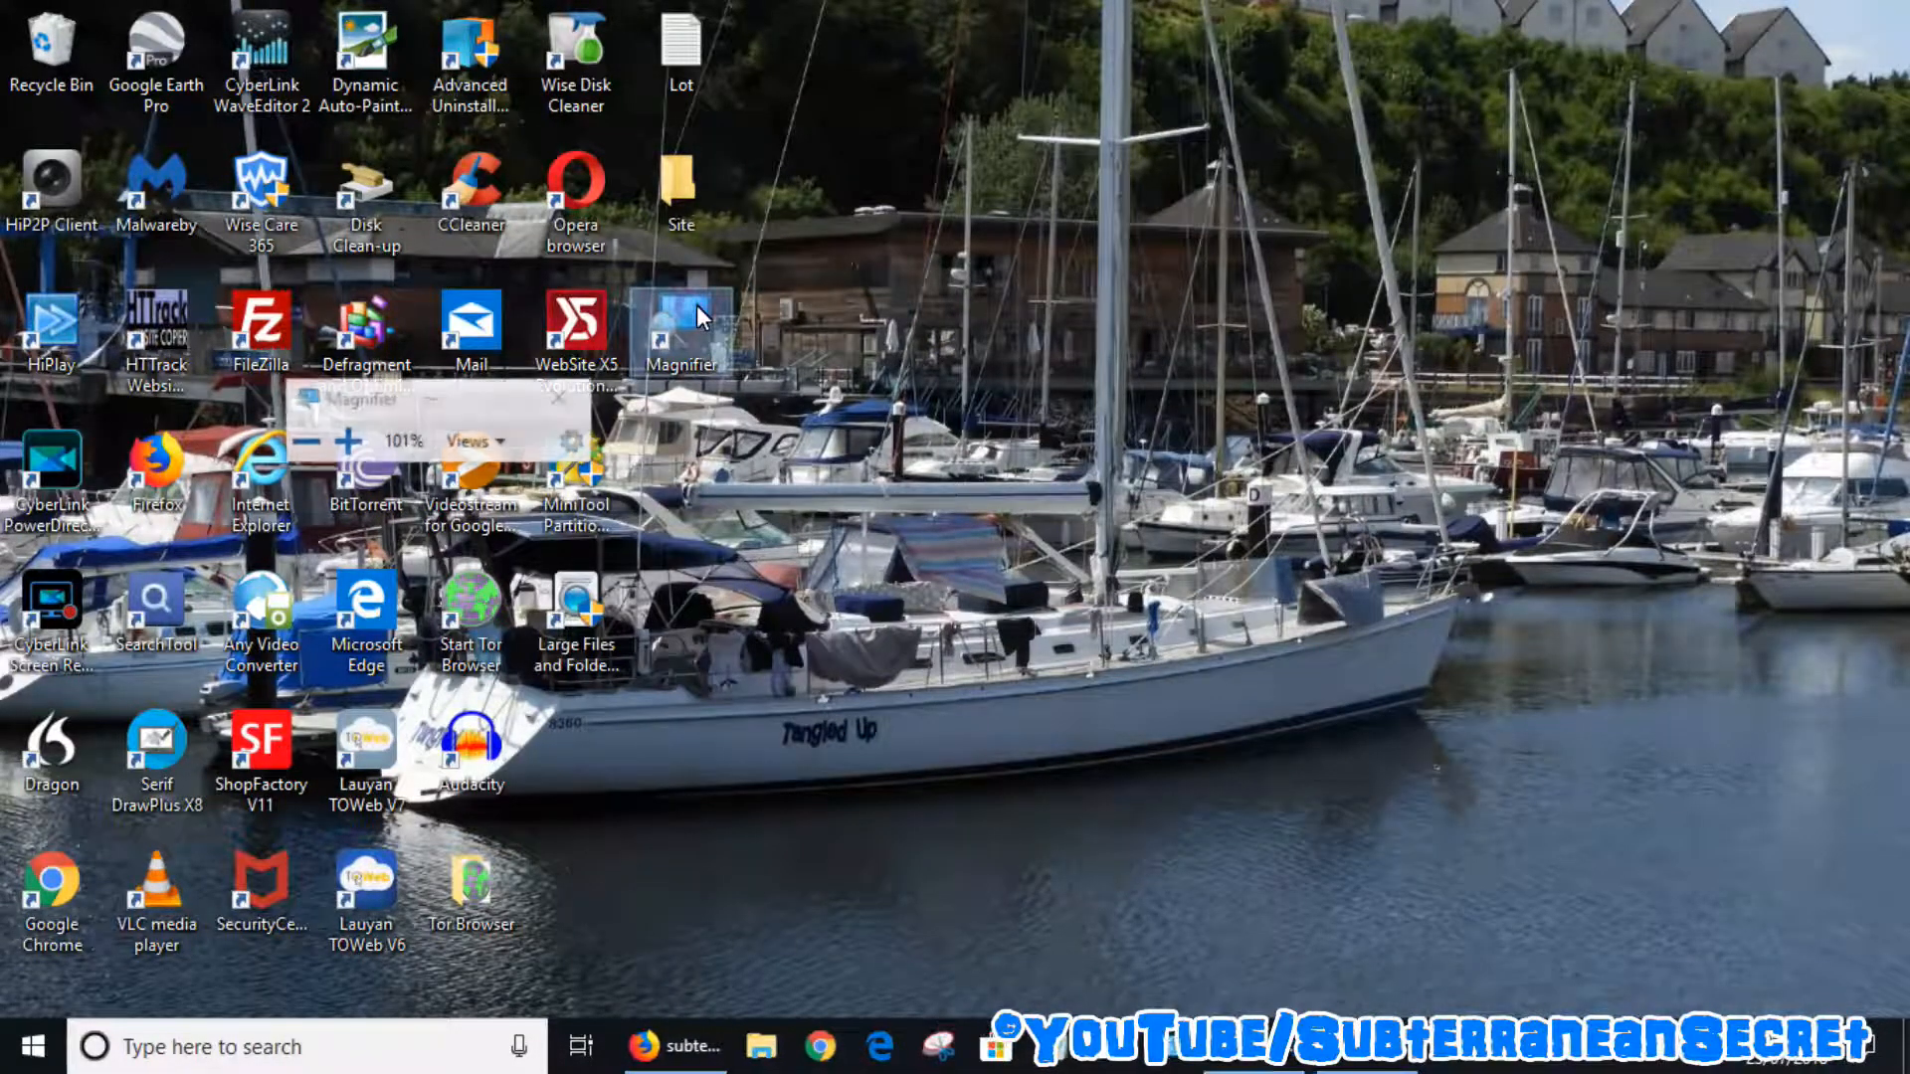
Step: Run Magnifier from the new desktop shortcut, then close its window
left_click(354, 442)
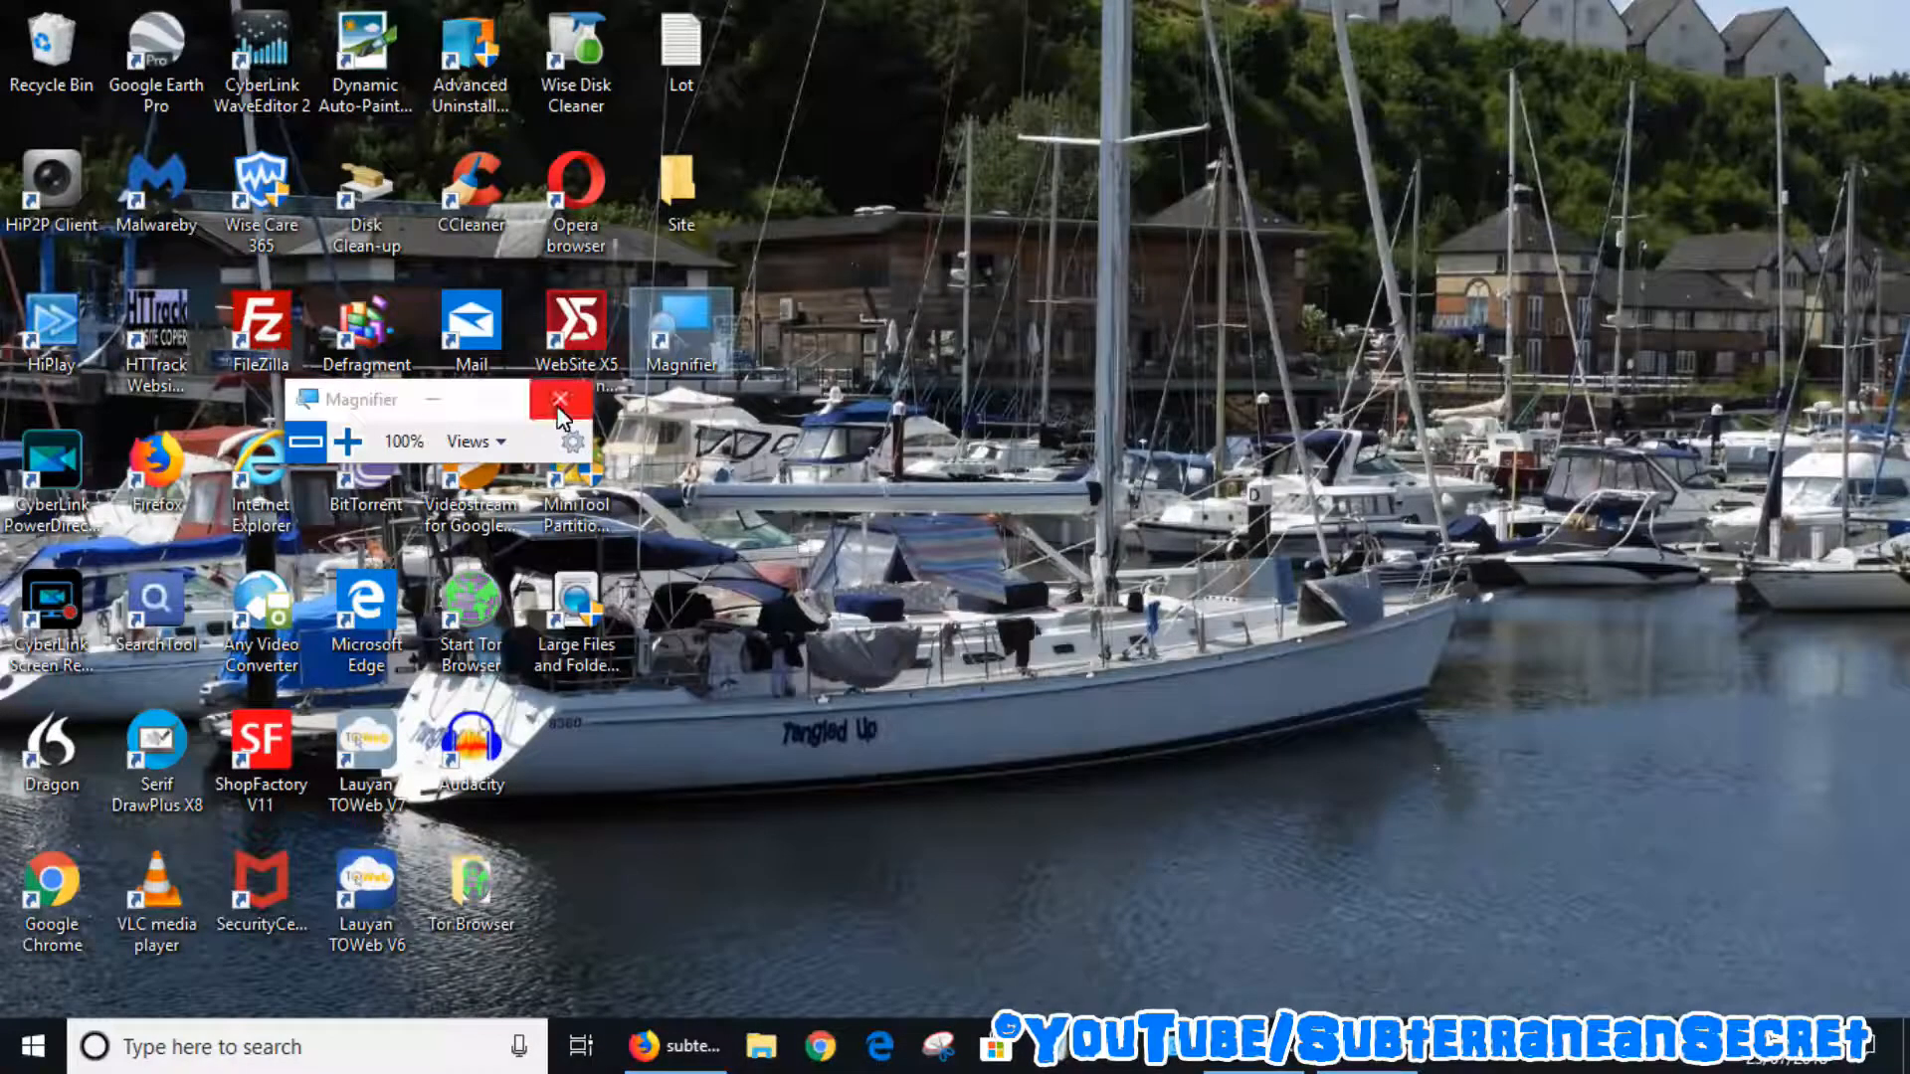
left_click(557, 398)
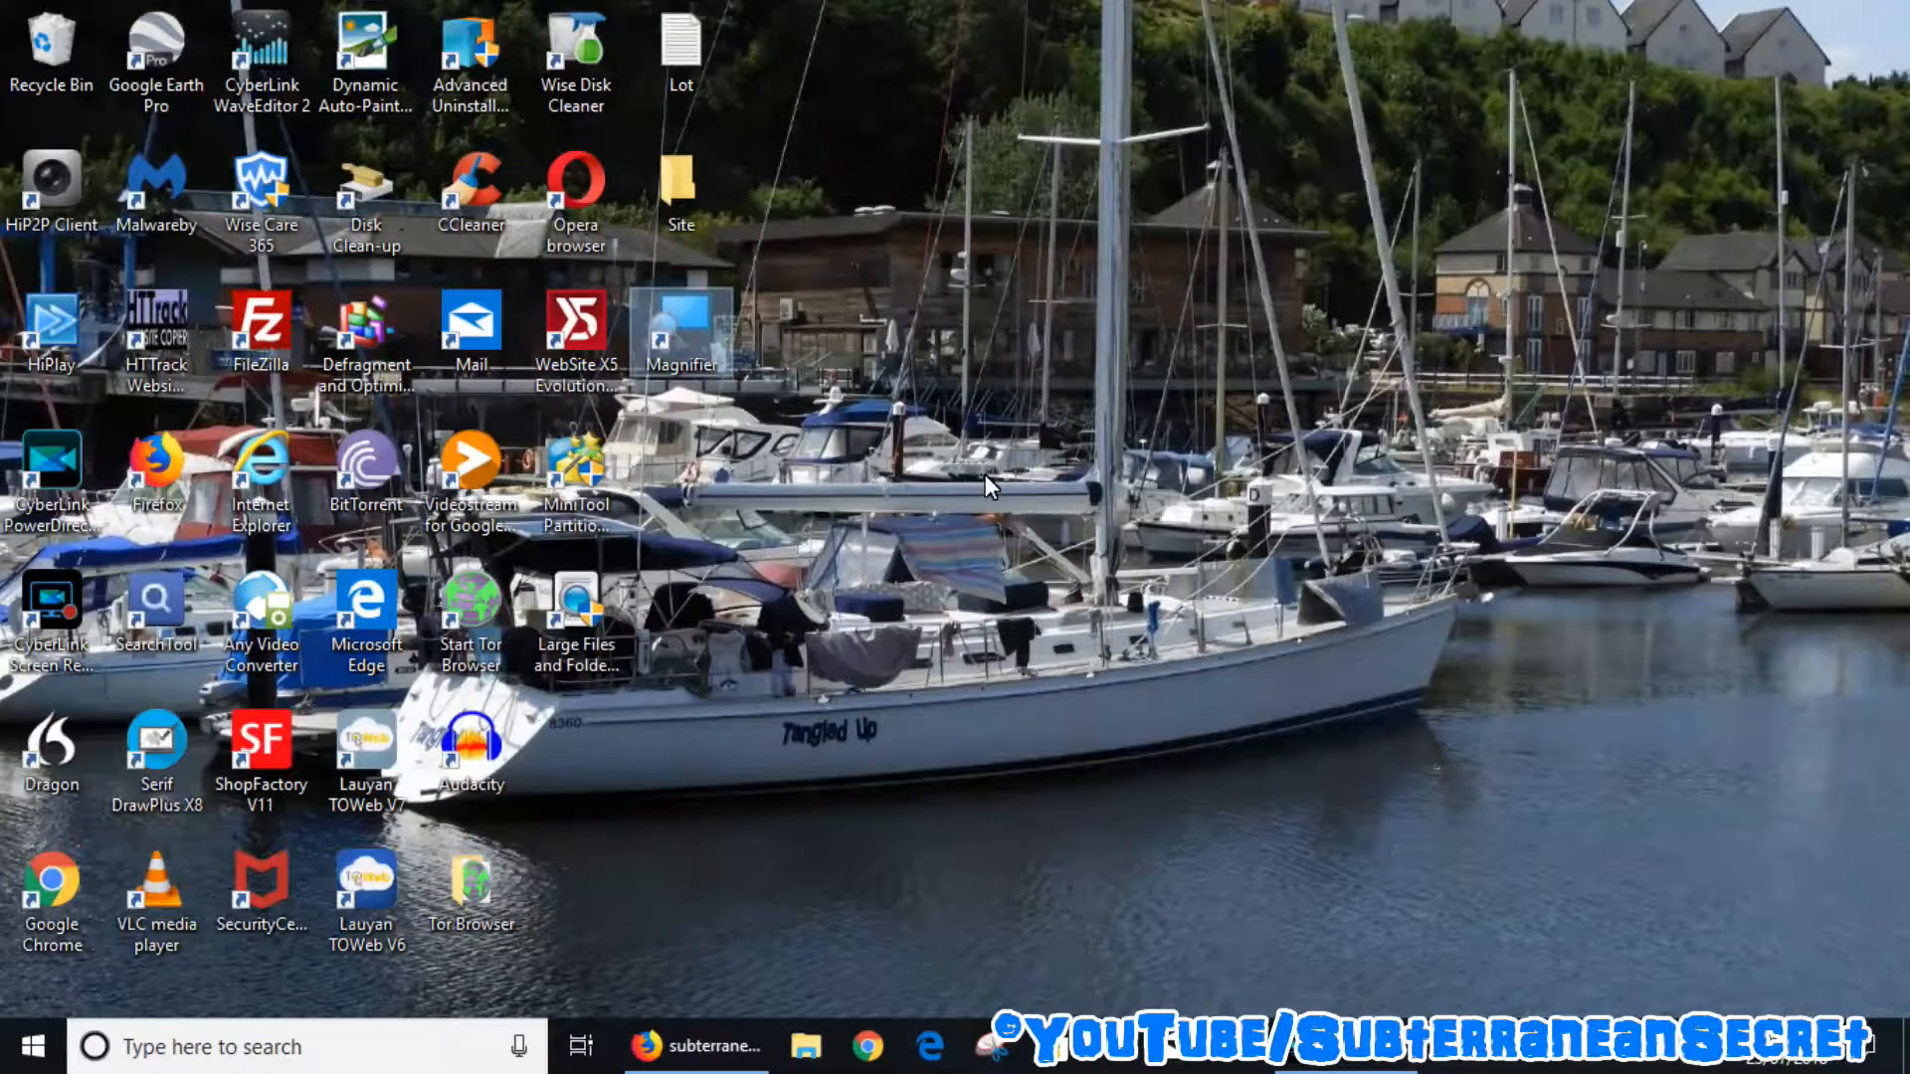